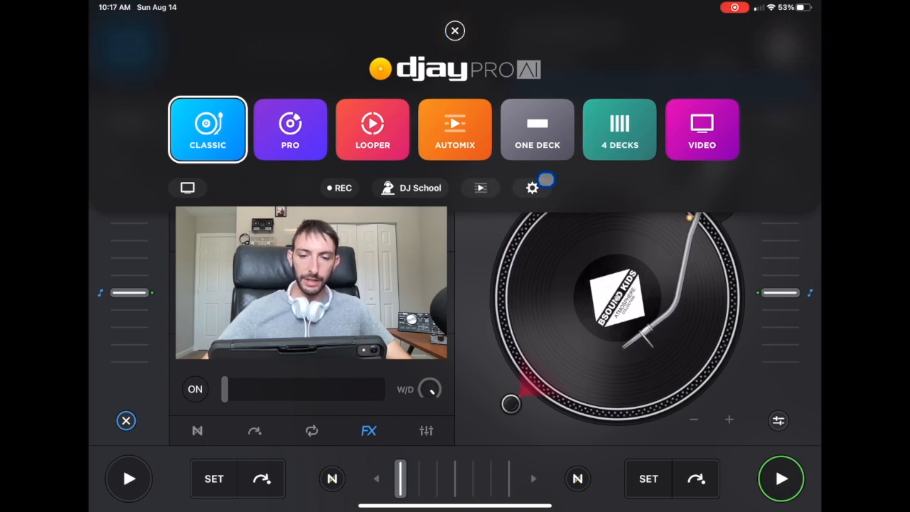
- In Audio Device Setup, toggle Output to iPad Speaker on then off, keeping sound on the DJ2GO2 Touch
left_click(455, 31)
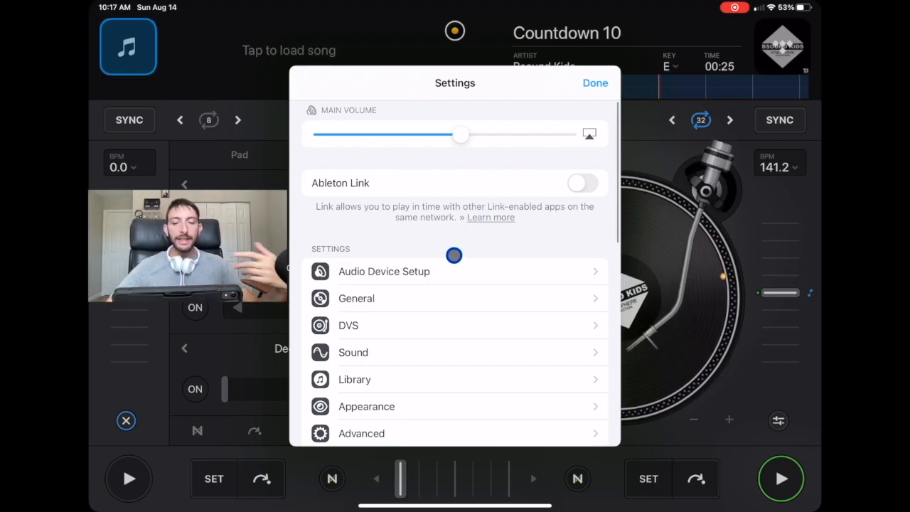
left_click(384, 272)
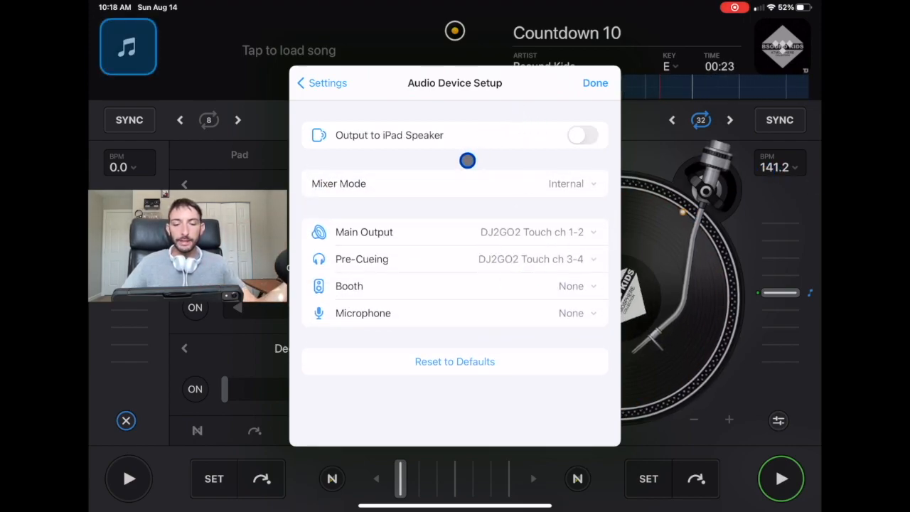
left_click(581, 135)
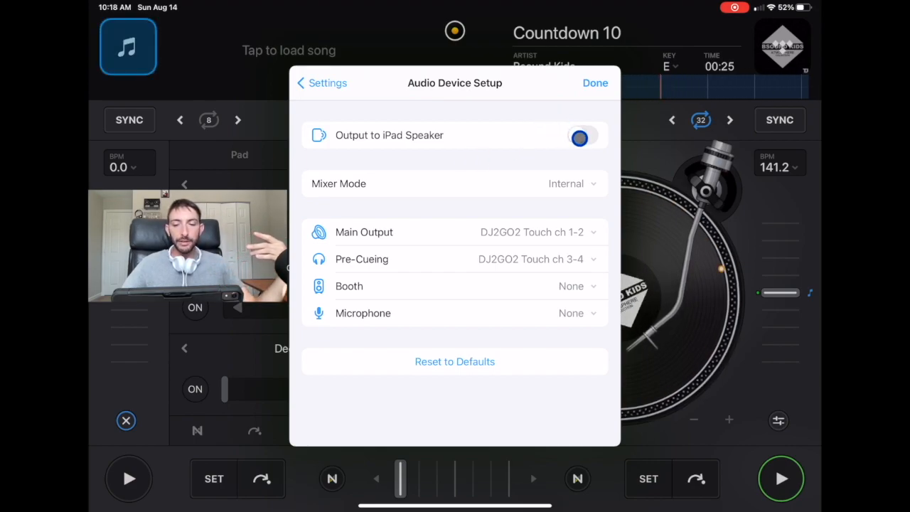
left_click(581, 135)
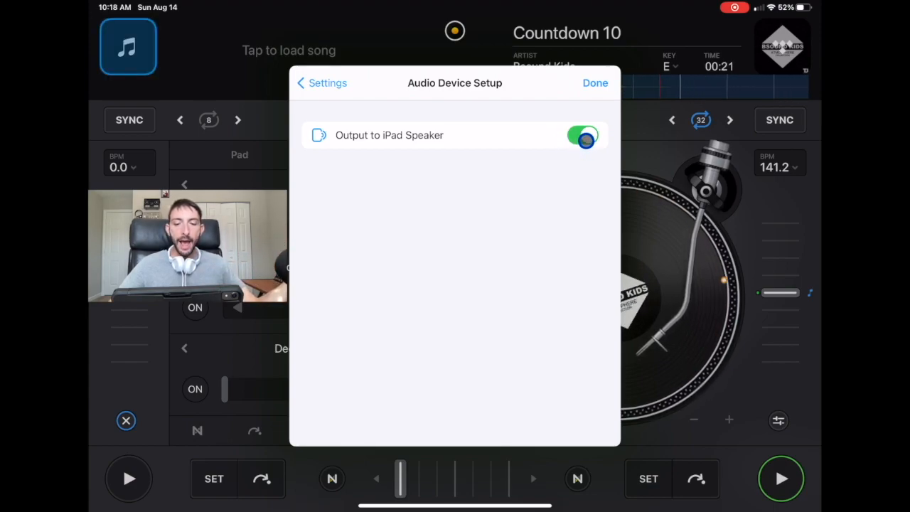
left_click(583, 135)
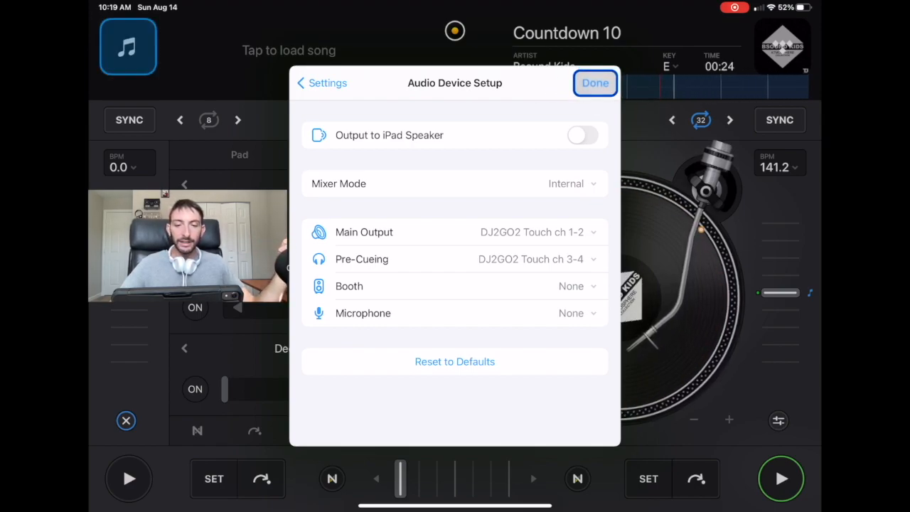
- Leave settings, select the Pro layout and try Hardware Mode before turning it back off
left_click(595, 83)
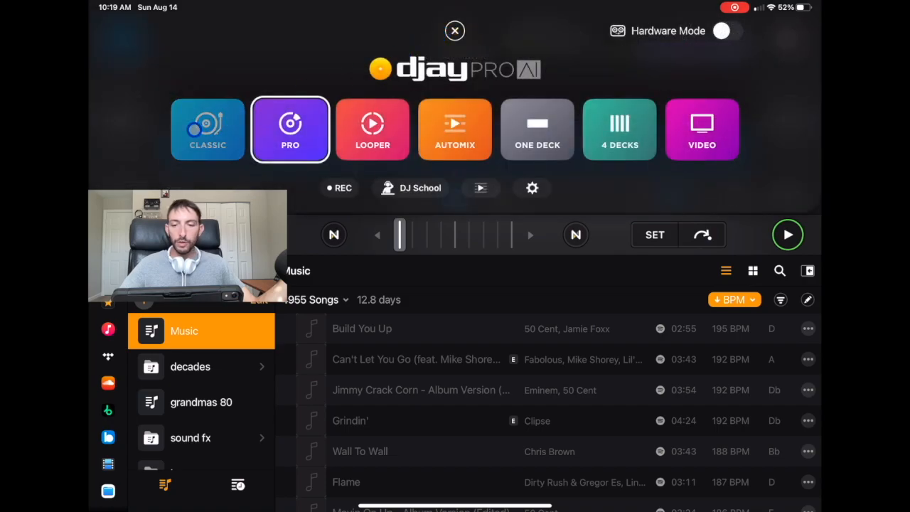
left_click(208, 128)
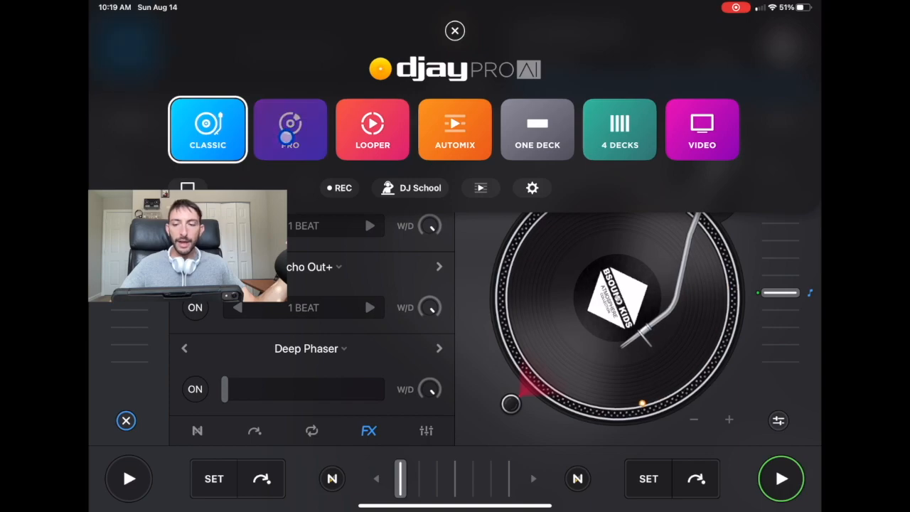
left_click(290, 128)
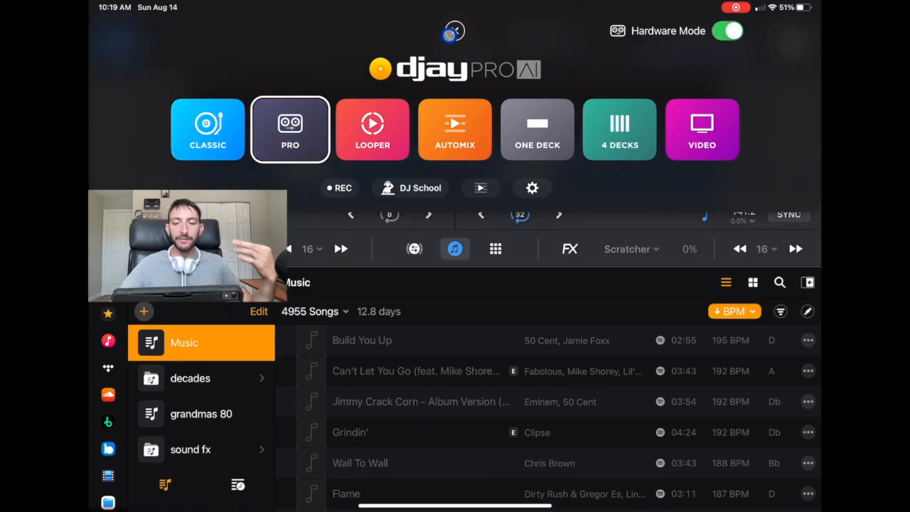
left_click(290, 128)
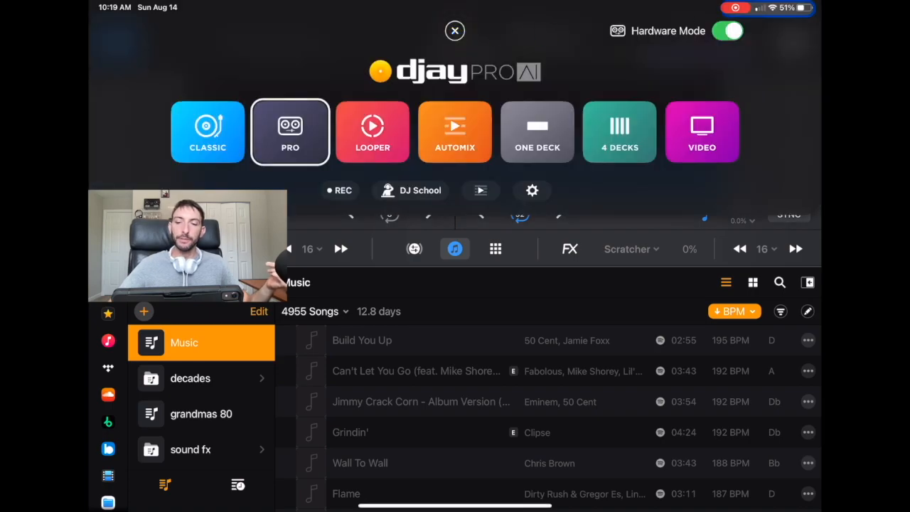
left_click(290, 131)
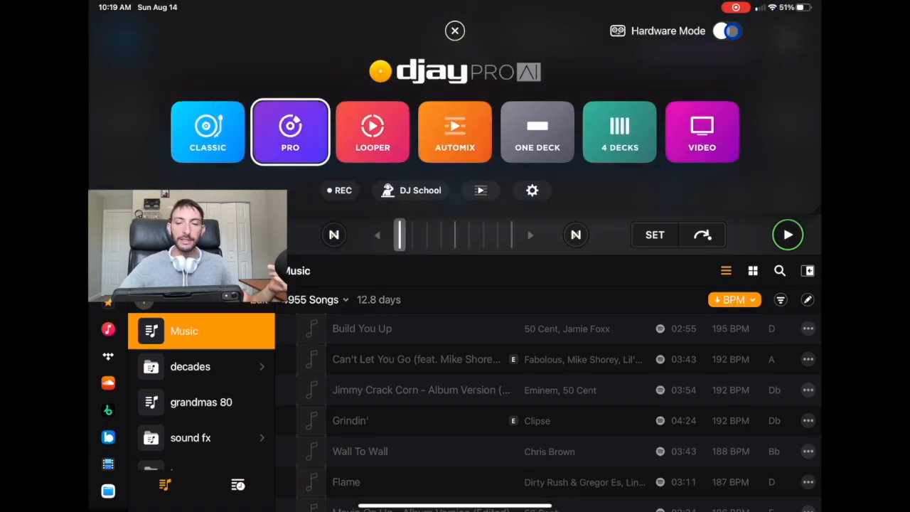
left_click(290, 131)
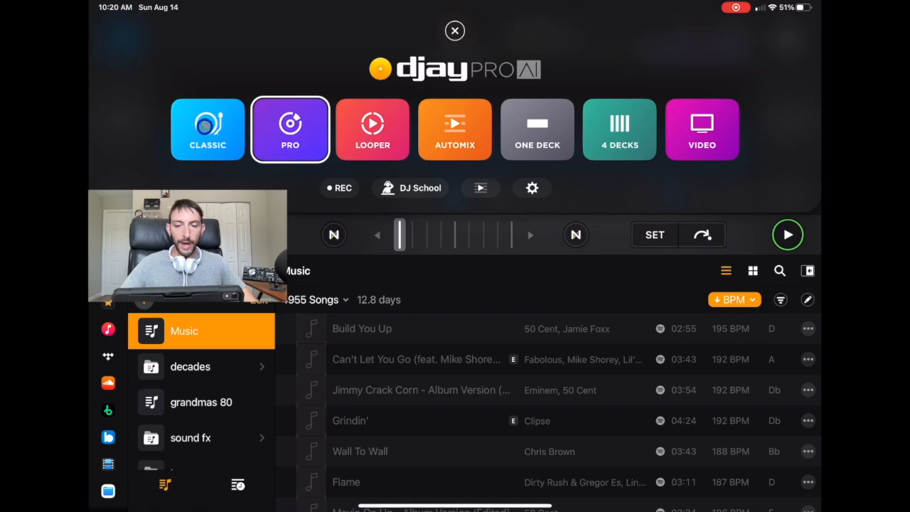
- Return to the Classic layout, check Protect Active Deck is on in General, and go back to the decks
left_click(208, 128)
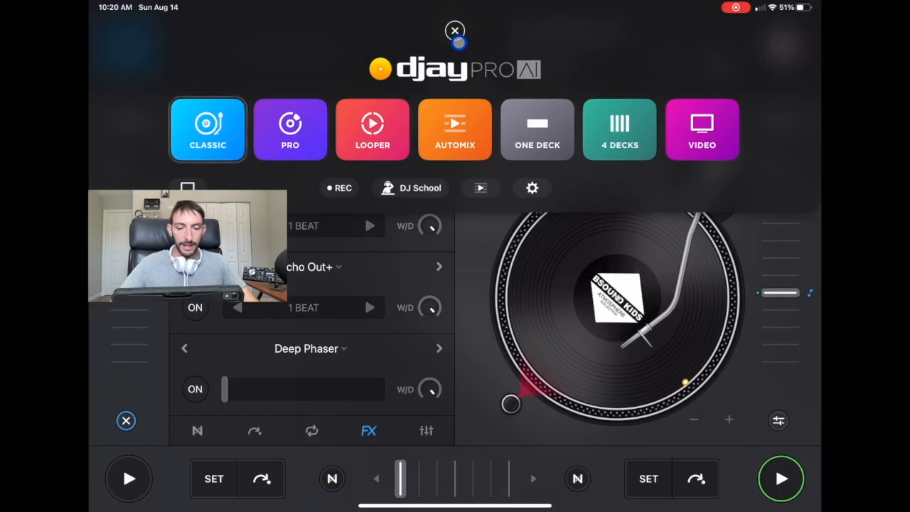
left_click(532, 188)
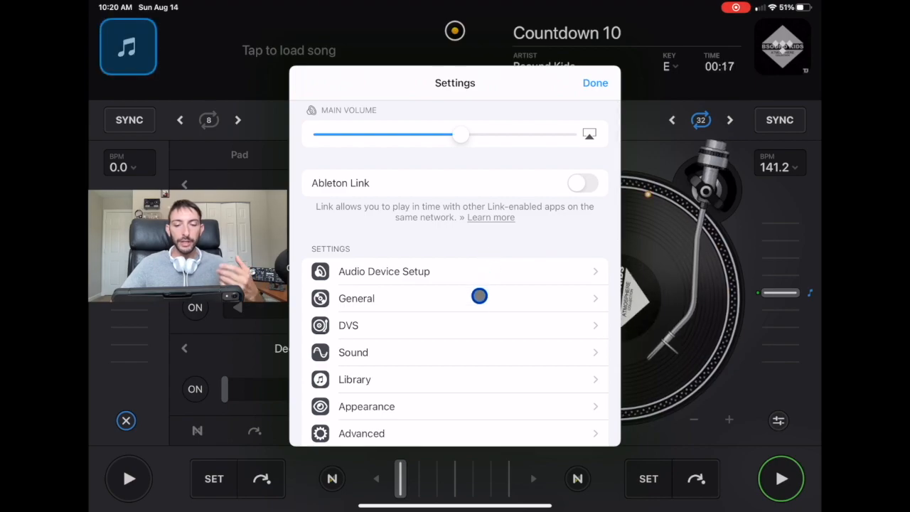
left_click(356, 299)
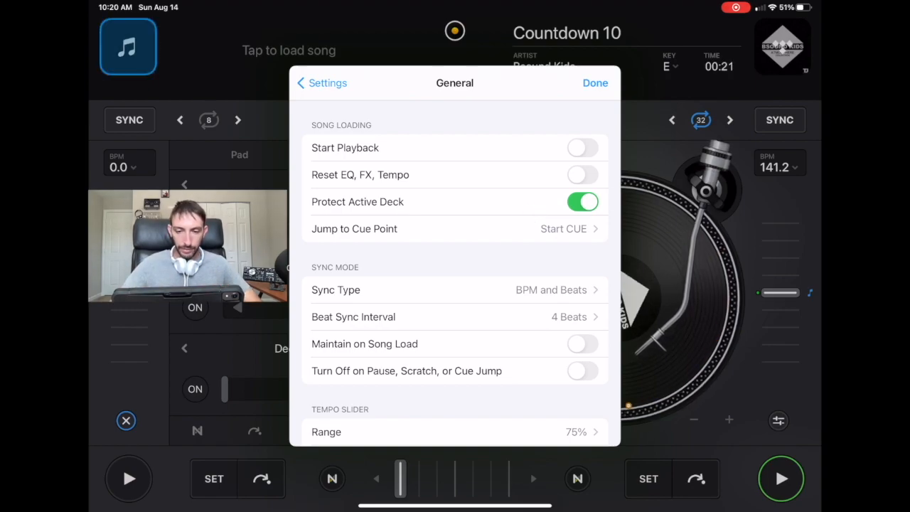
left_click(594, 83)
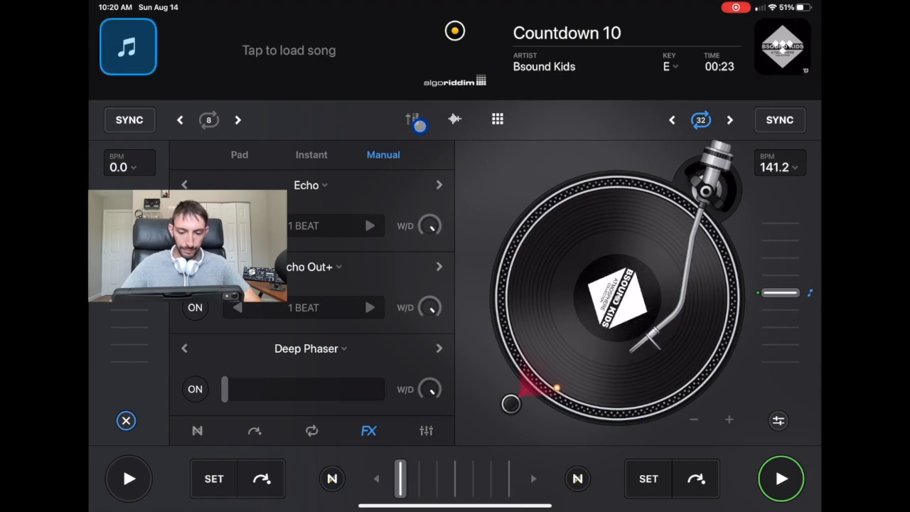
- From Playlists > sound fx > intro, load Crowd Applause onto the right deck and start it playing
left_click(412, 119)
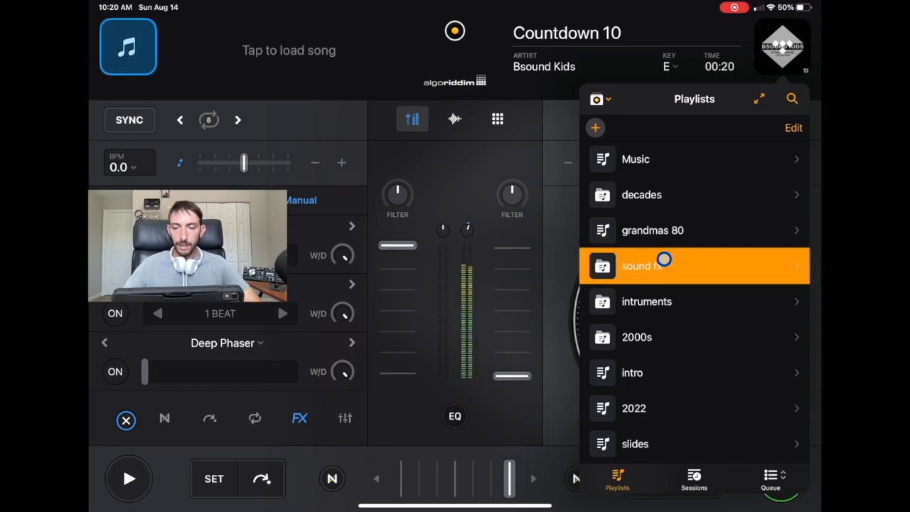
left_click(663, 266)
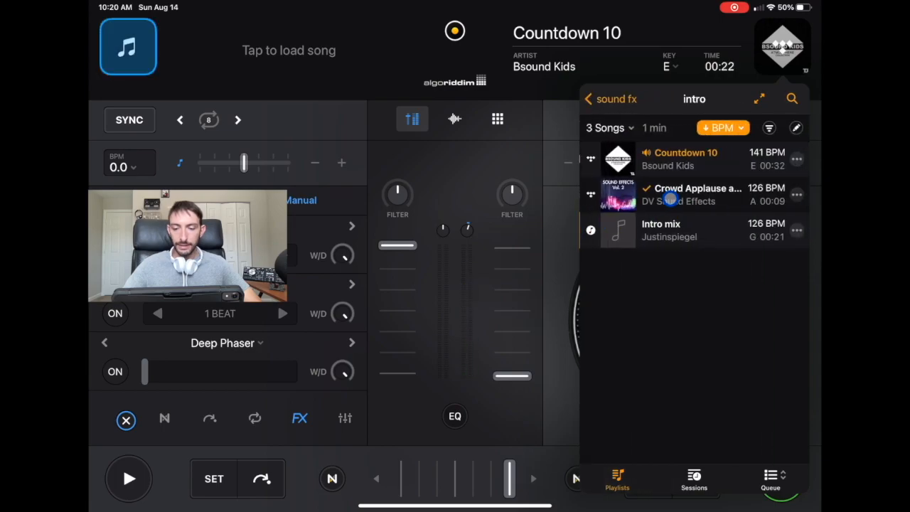
left_click(694, 193)
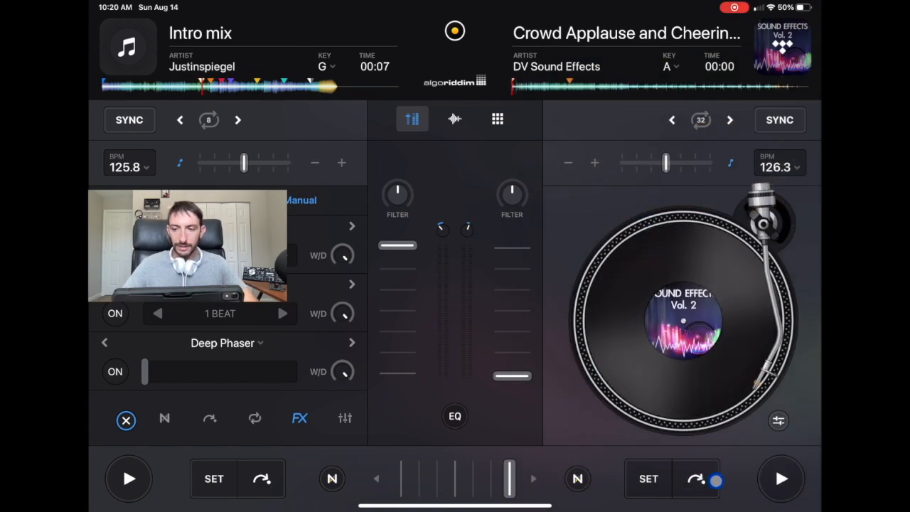
left_click(783, 477)
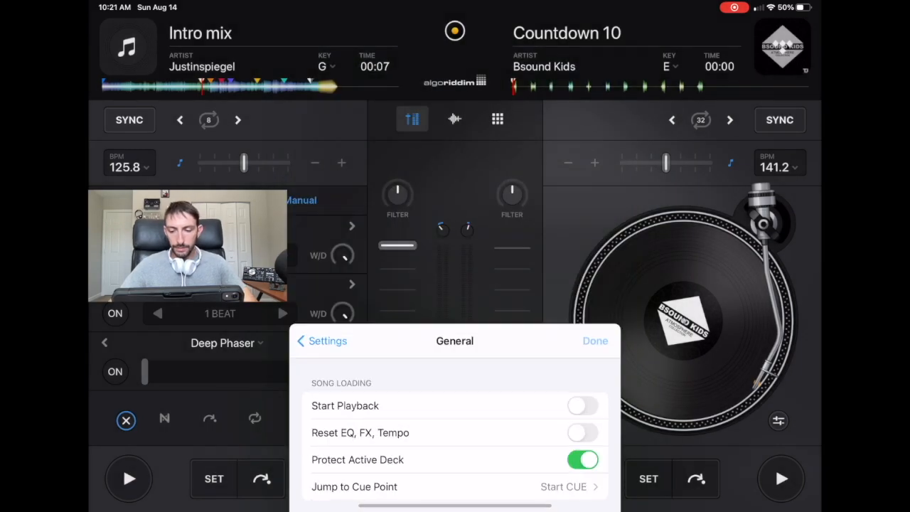
left_click(594, 341)
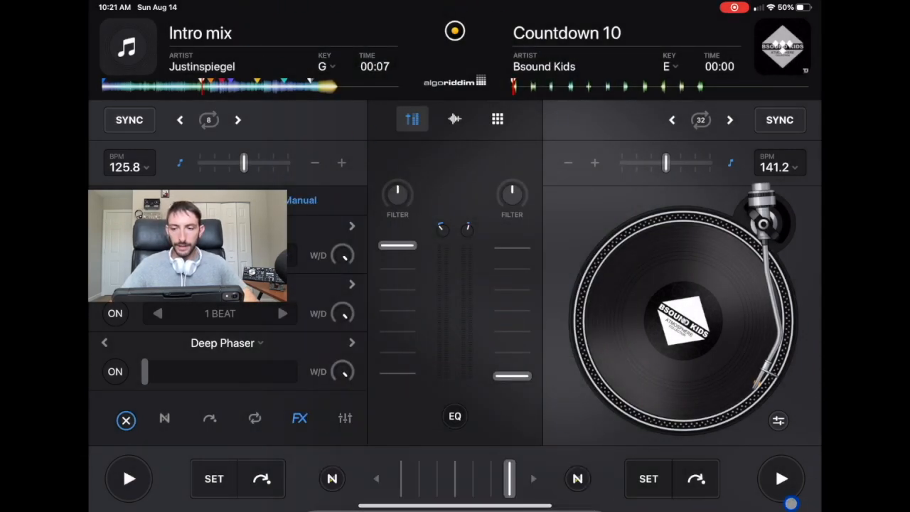
left_click(782, 479)
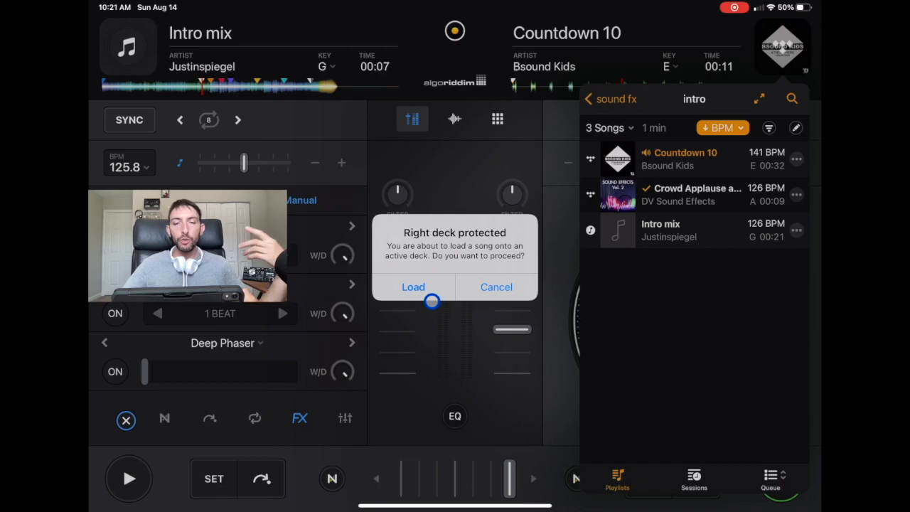
- Load Countdown 10 onto the left deck, confirming the protected-deck Load prompts
left_click(413, 287)
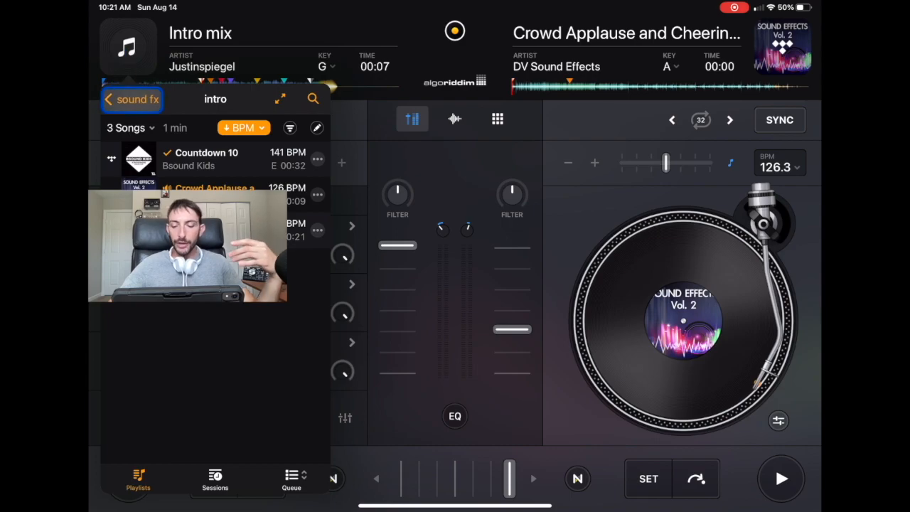
left_click(206, 159)
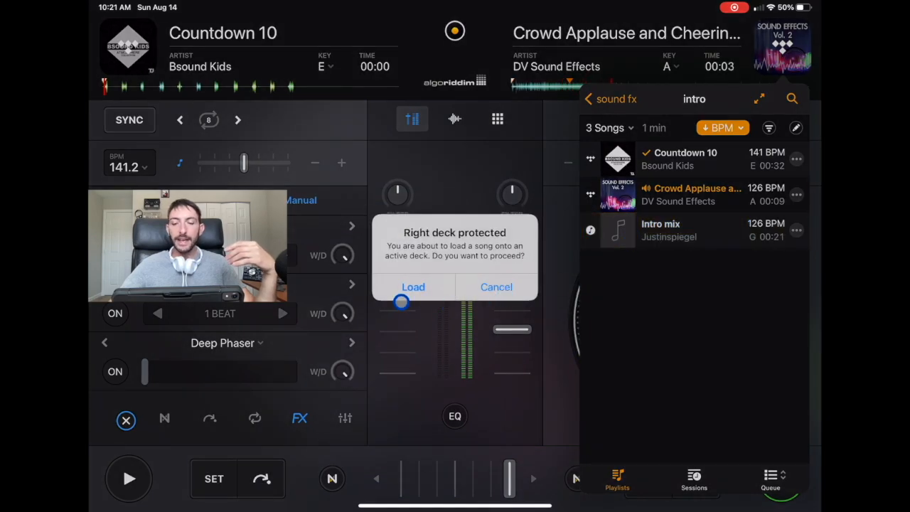
left_click(495, 287)
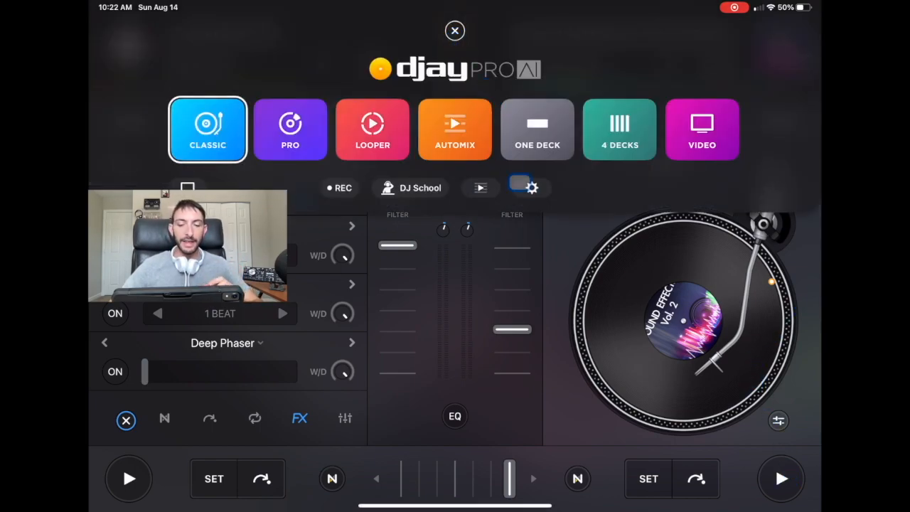
- Turn on Start Playback on song load in General and load Intro mix onto the right deck
left_click(529, 188)
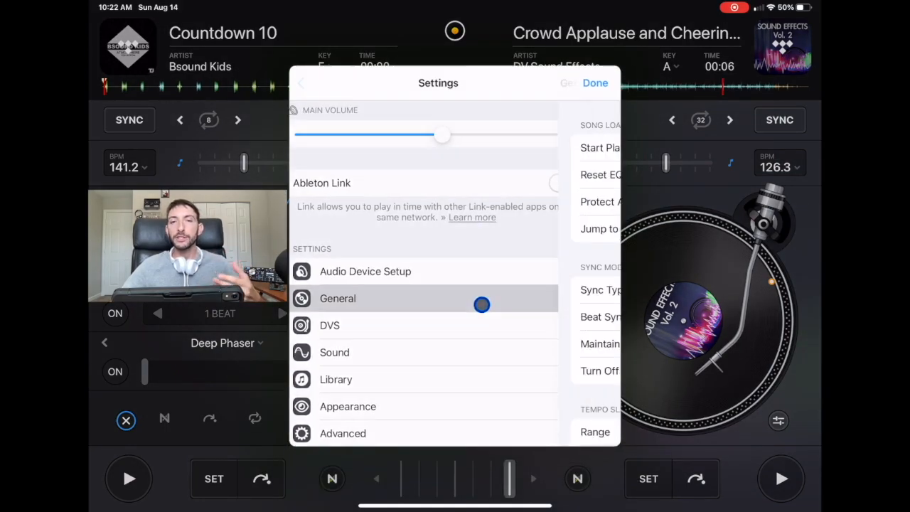
left_click(337, 298)
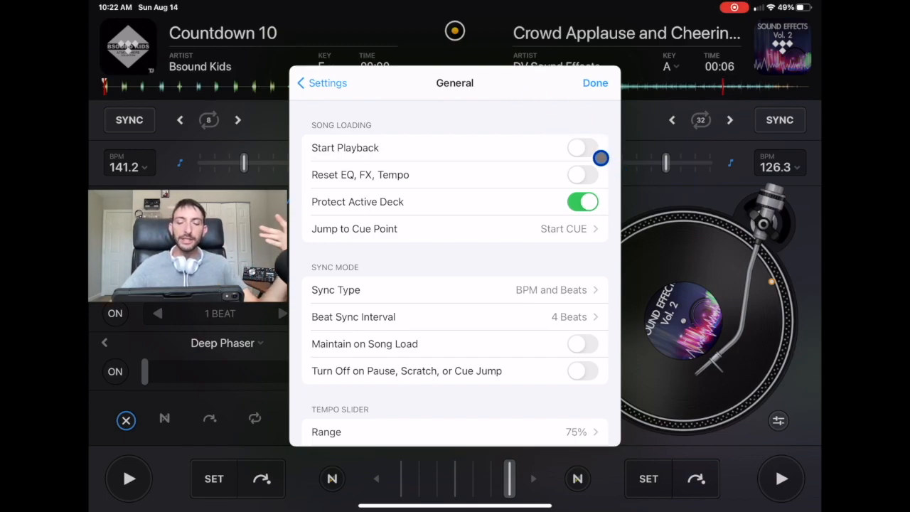
left_click(583, 146)
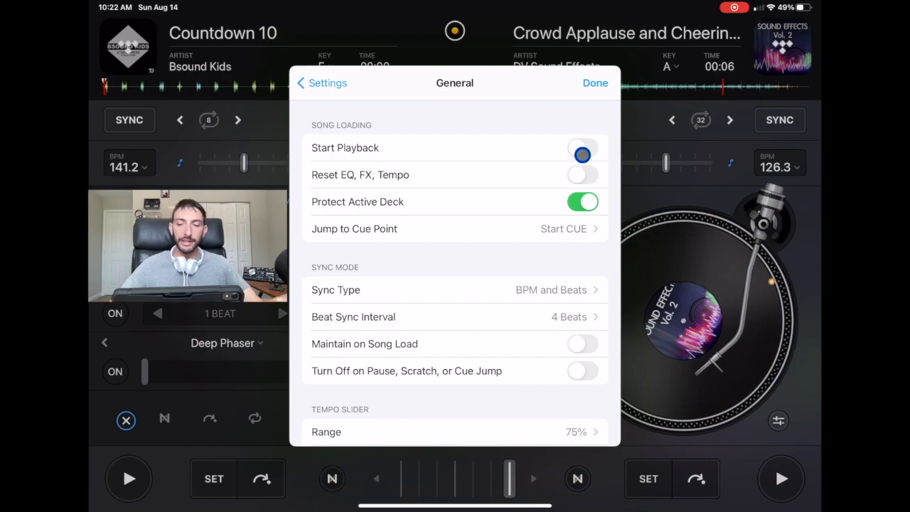
left_click(582, 147)
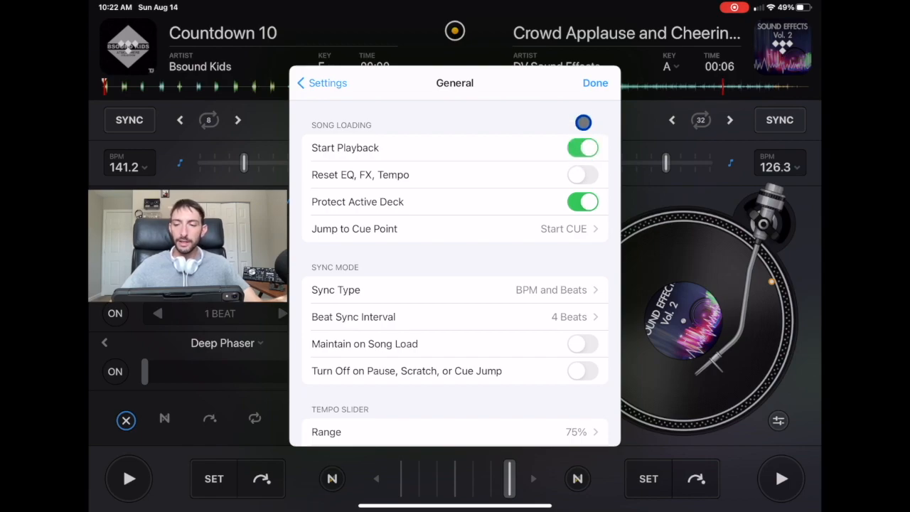
left_click(594, 82)
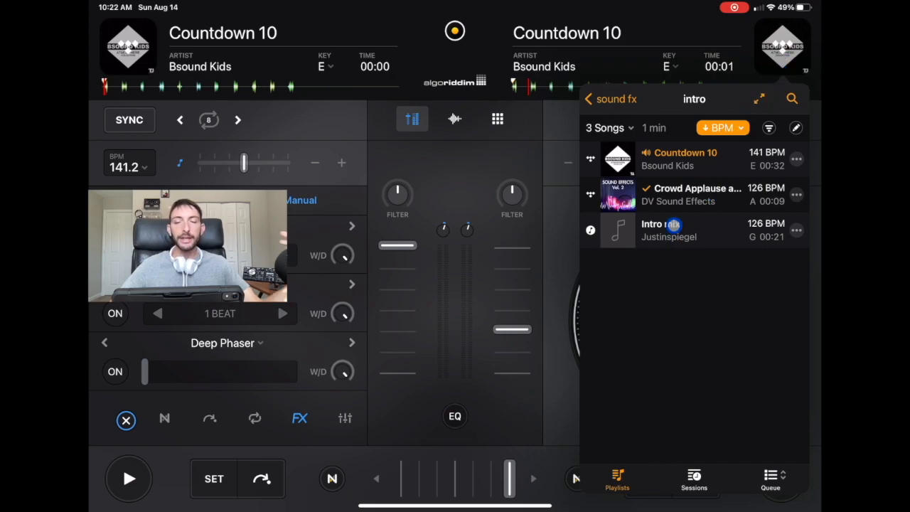
left_click(669, 231)
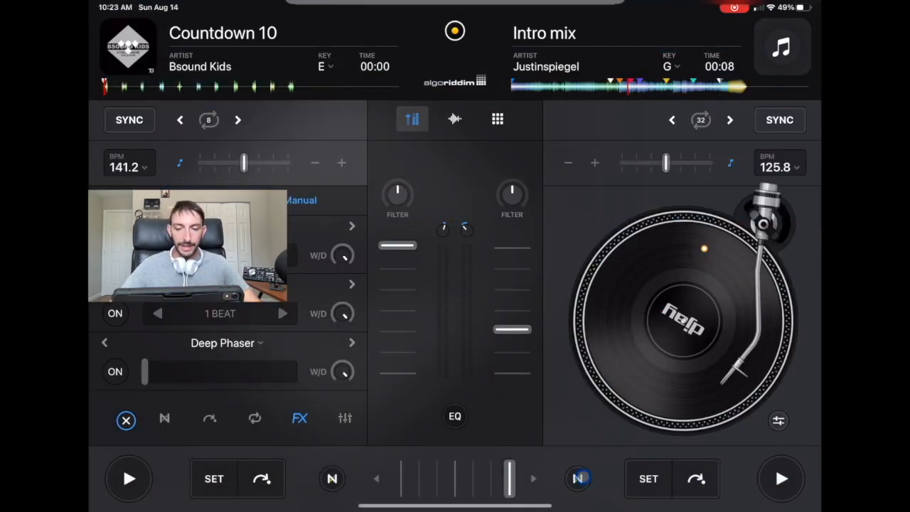
- Turn Start Playback back off and keep Sync Type at BPM and Beats
left_click(456, 34)
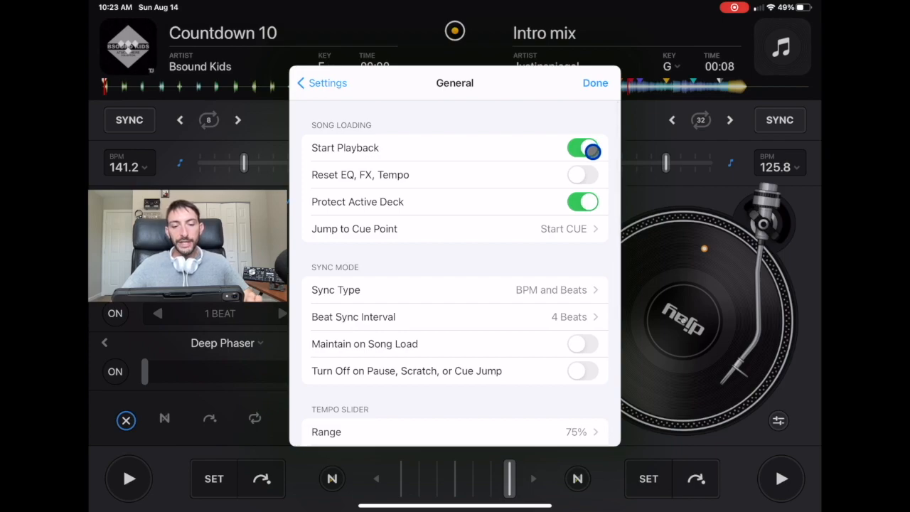
left_click(583, 147)
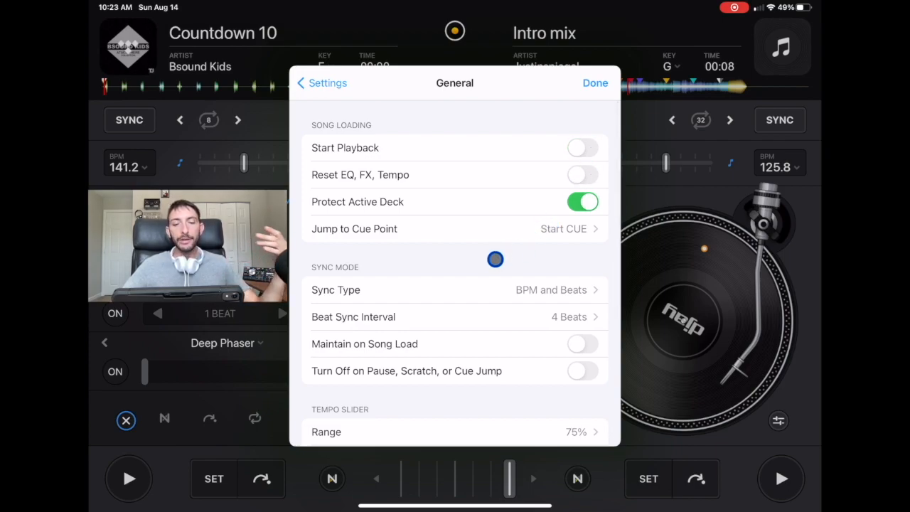
mouse_move(512, 191)
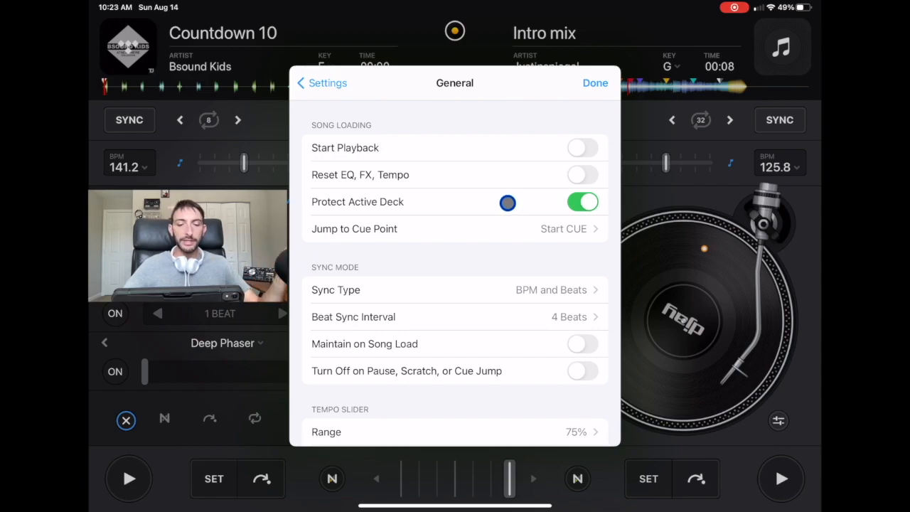
mouse_move(501, 217)
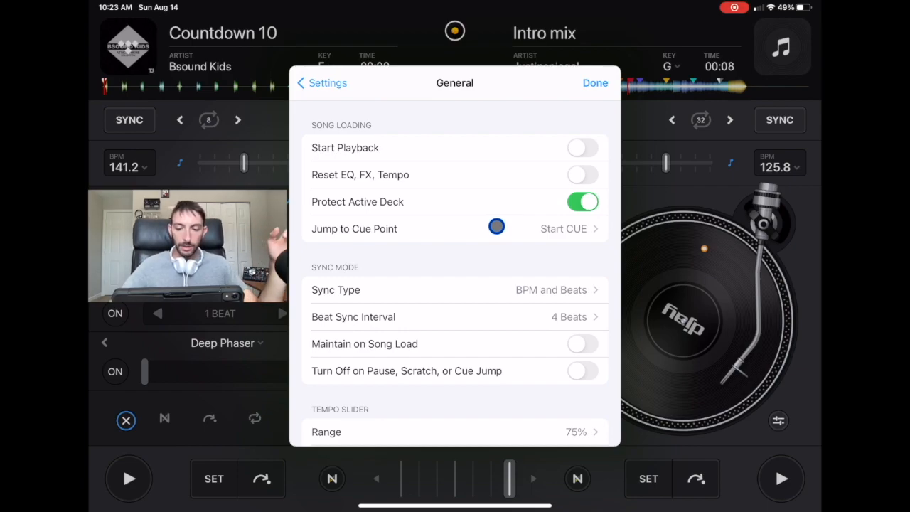
scroll("down", 3)
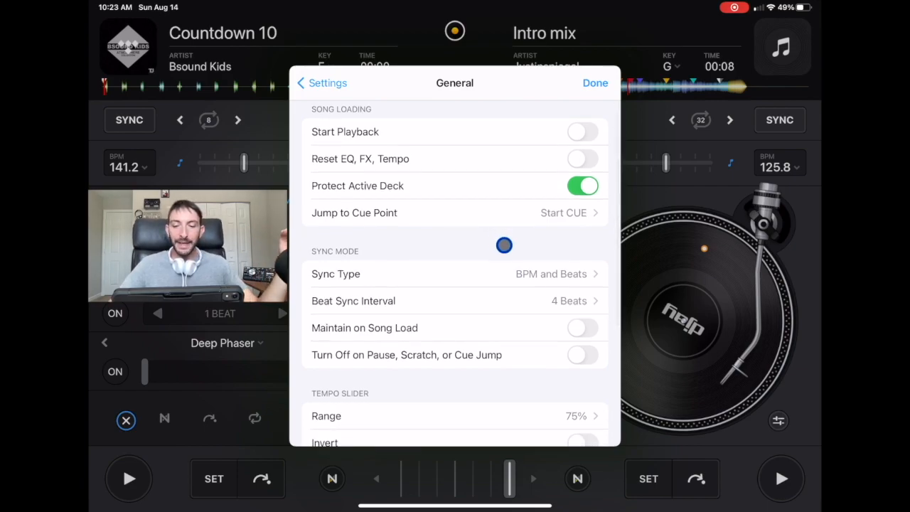
scroll("down", 3)
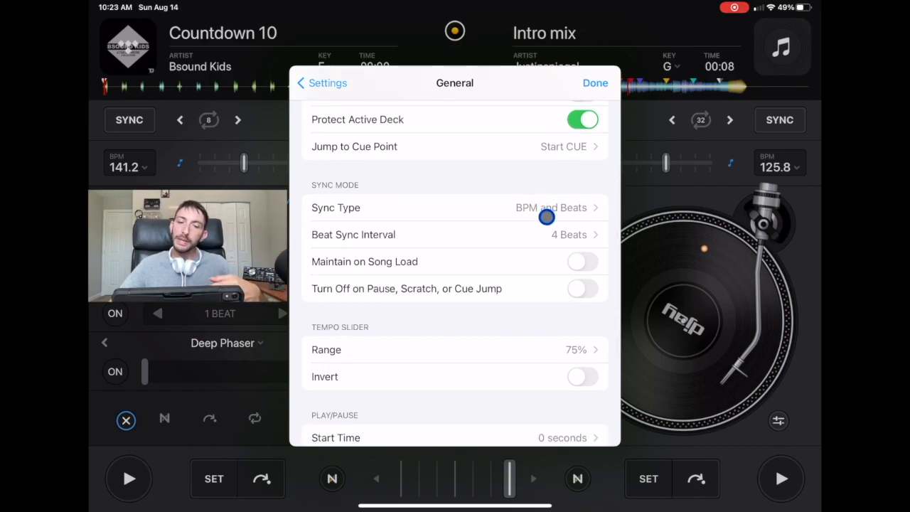
left_click(455, 208)
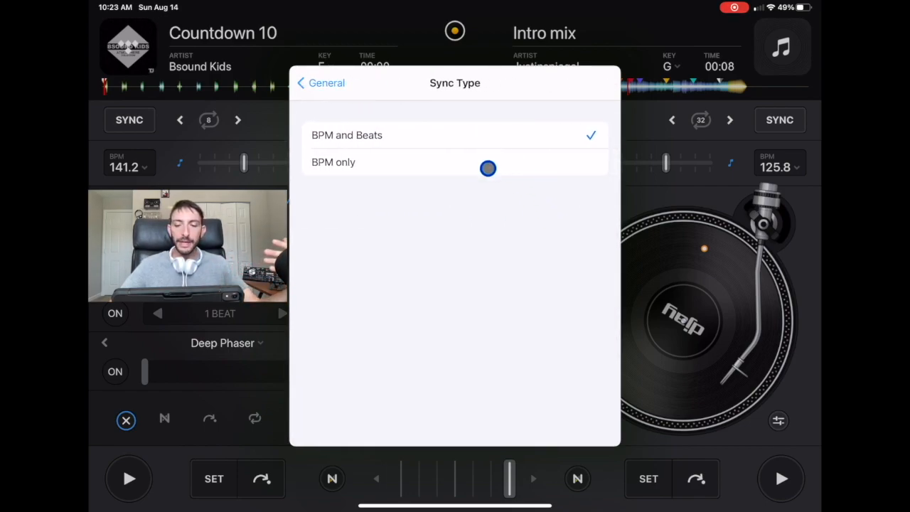
left_click(320, 83)
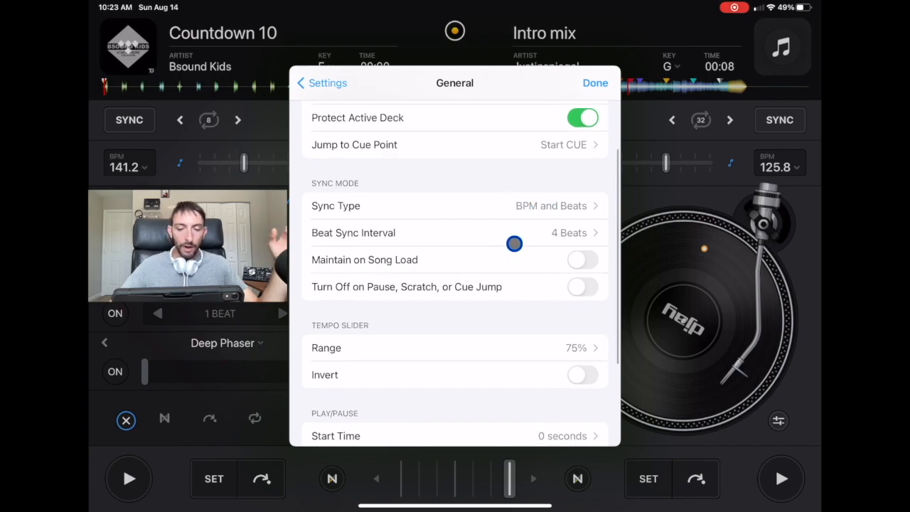
scroll("down", 3)
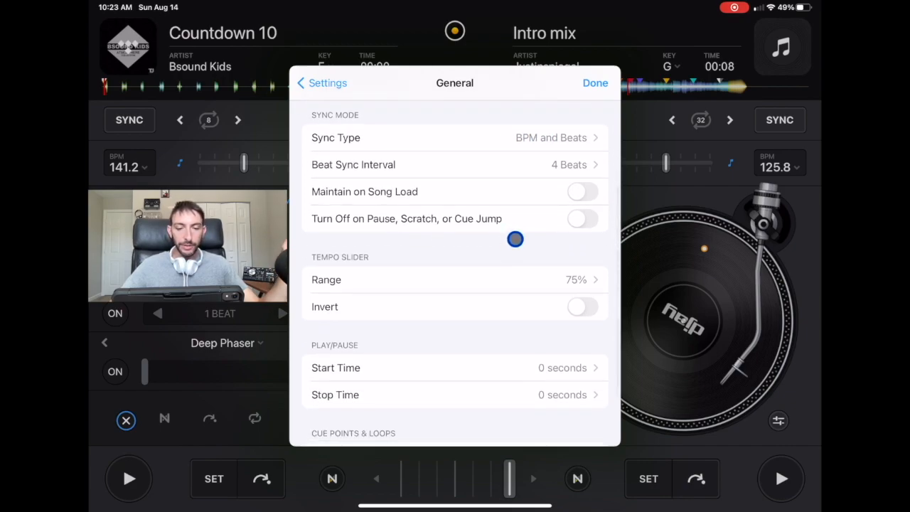
scroll("down", 3)
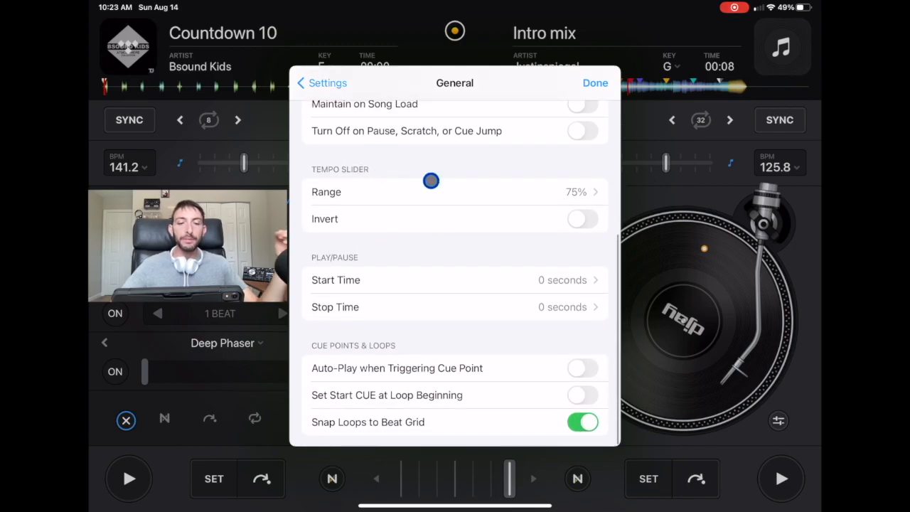
left_click(455, 190)
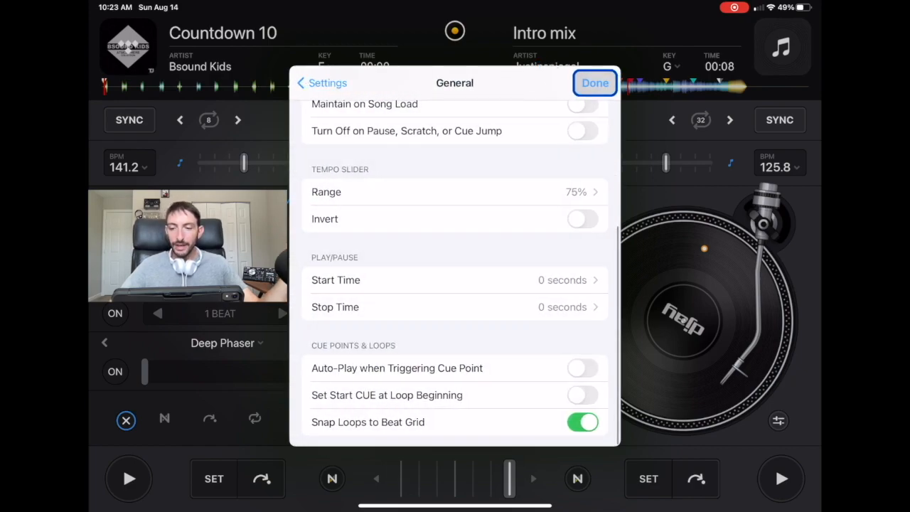
- Push the right deck's tempo slider to its maximum, around 220 BPM, then return to the settings list
left_click(595, 83)
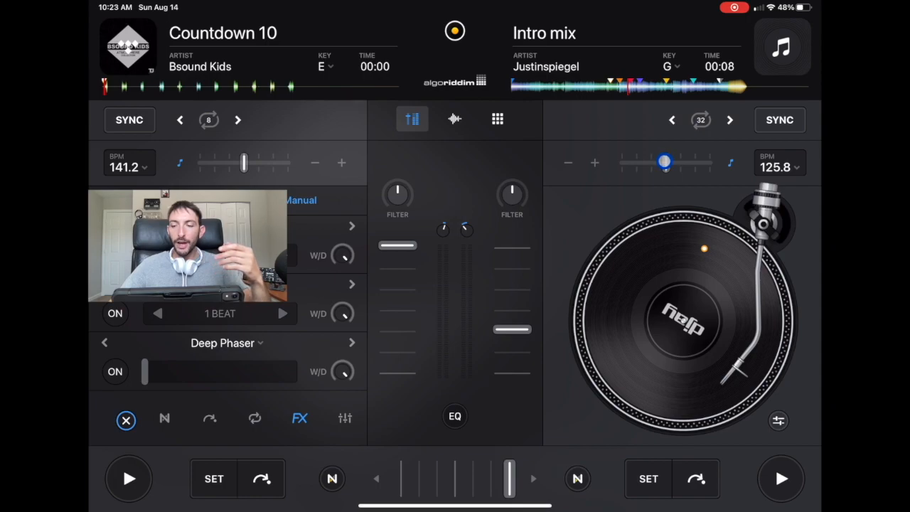
left_click_drag(666, 162, 713, 163)
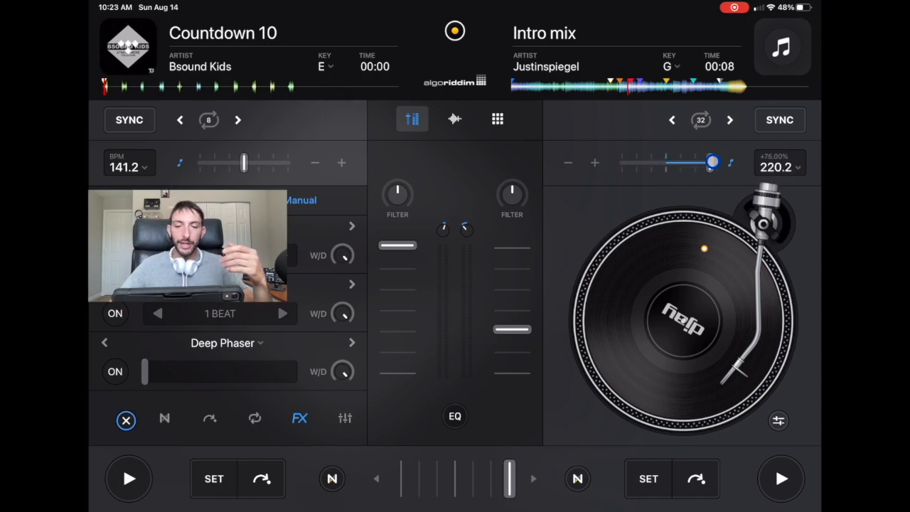
left_click_drag(712, 162, 688, 162)
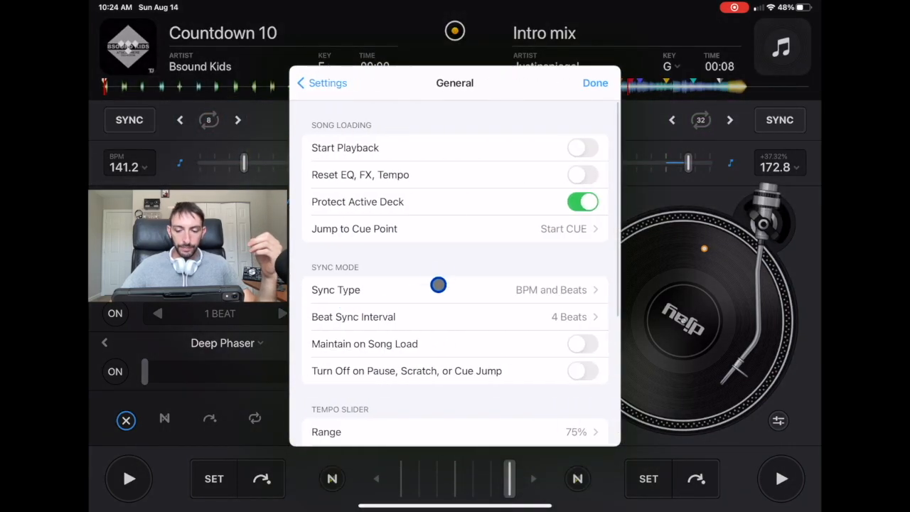
scroll("down", 3)
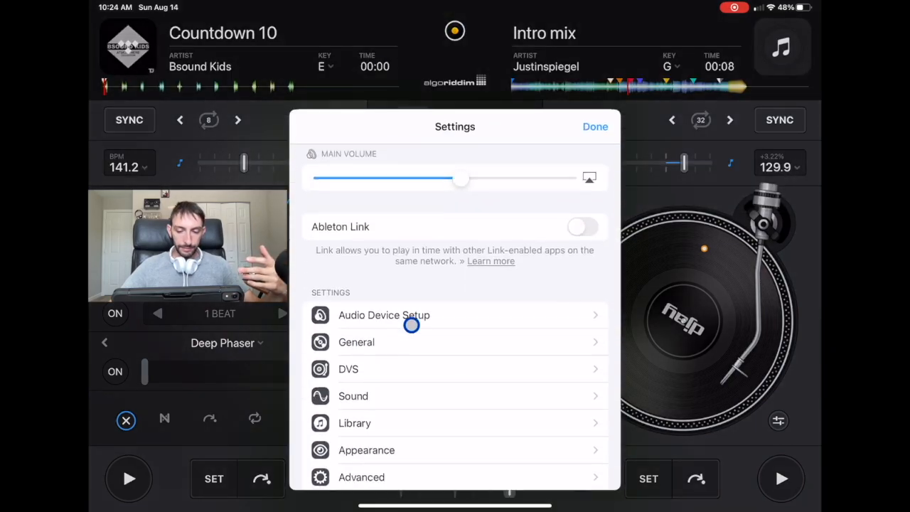
- Check the tempo slider range now reads 8% in General, then return to the decks and the start screen
left_click(356, 342)
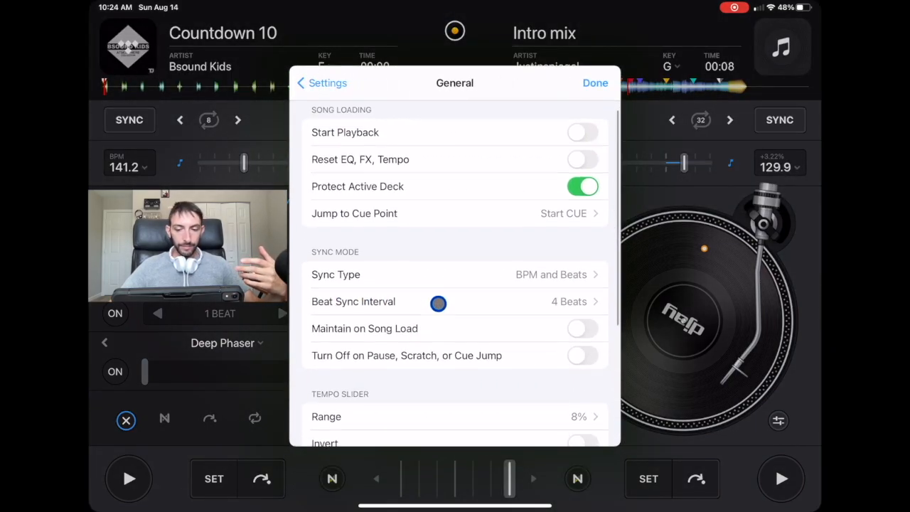
scroll("down", 3)
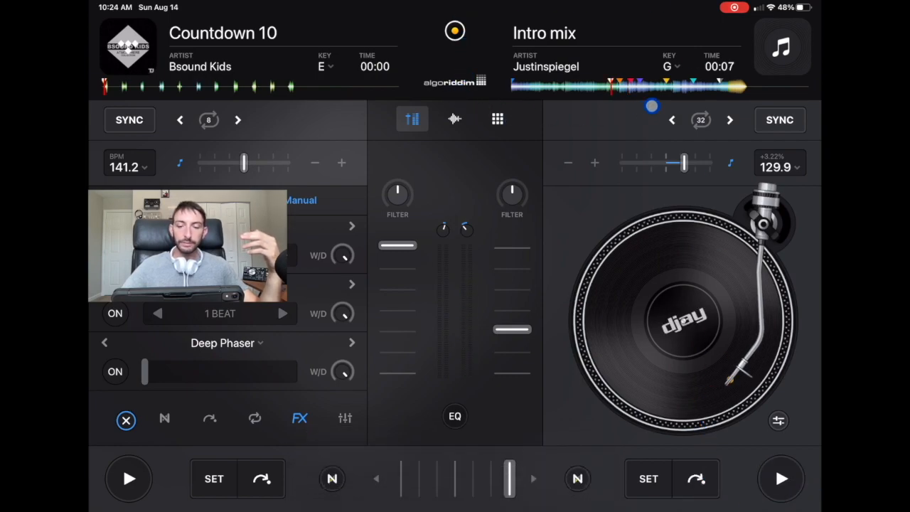
left_click(455, 37)
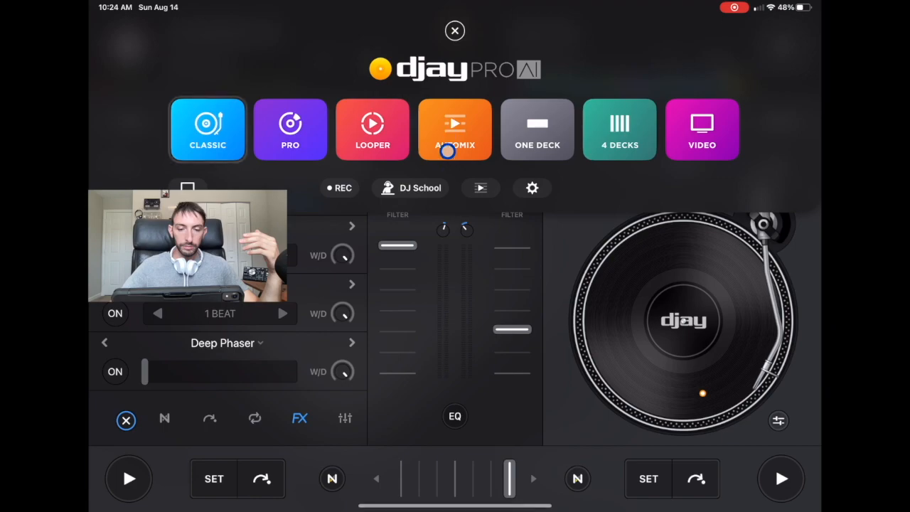
left_click(532, 188)
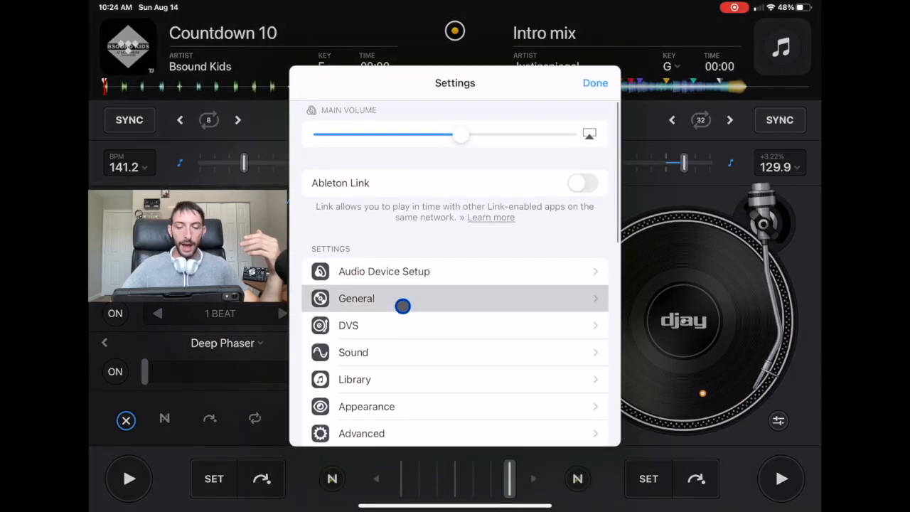
left_click(356, 298)
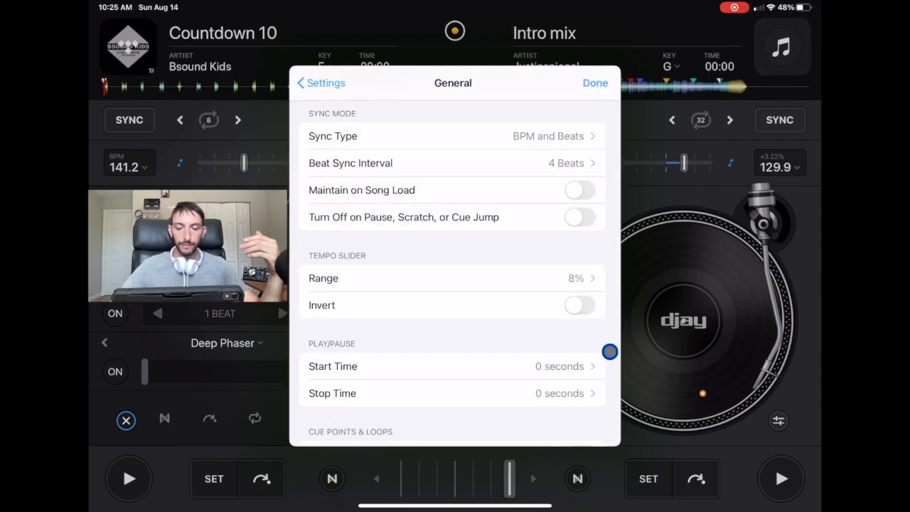
left_click(333, 367)
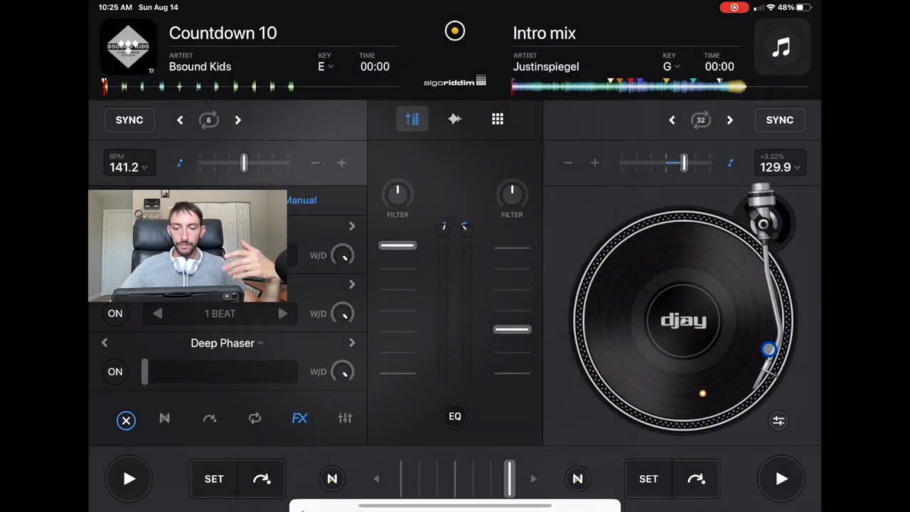
left_click(783, 479)
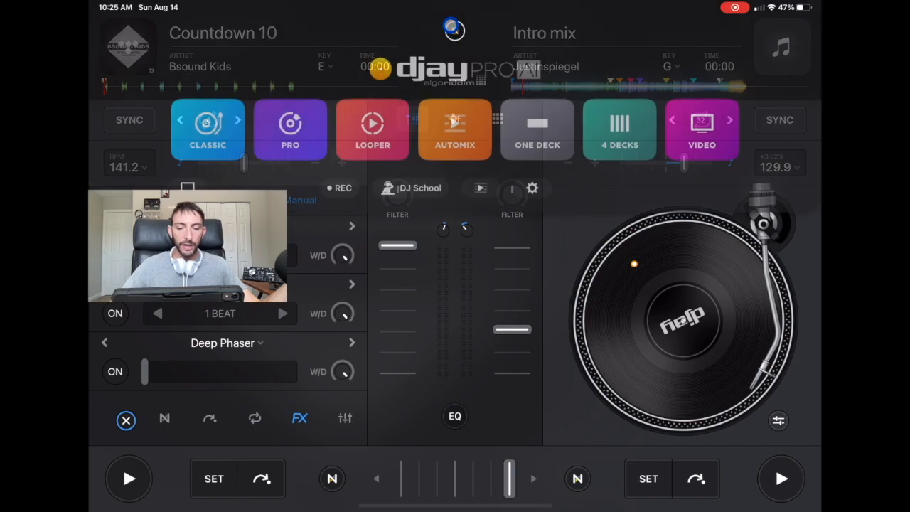
- In General, review the play/pause start and stop times at 0 seconds
left_click(532, 188)
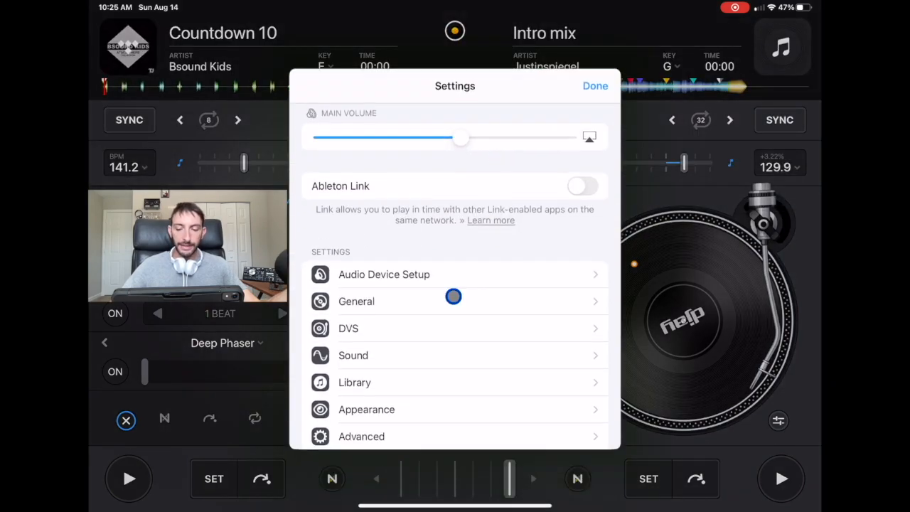
left_click(356, 301)
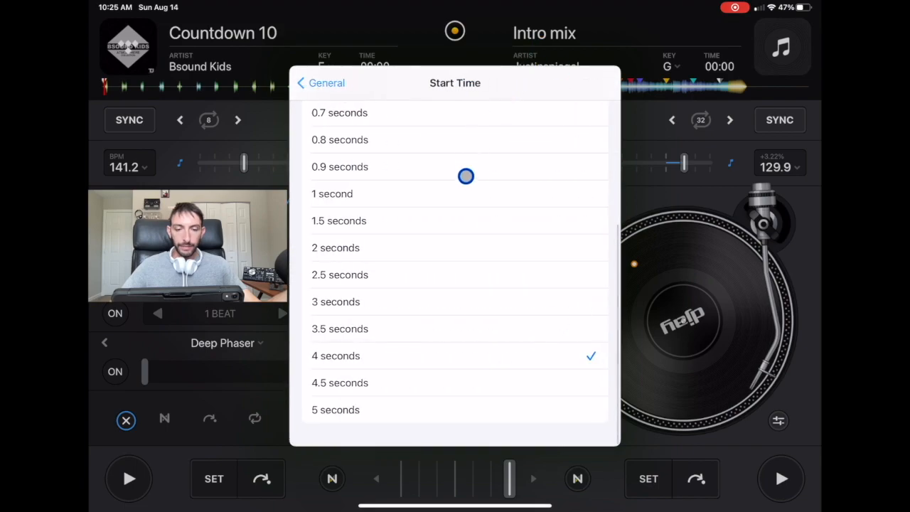
scroll("down", 3)
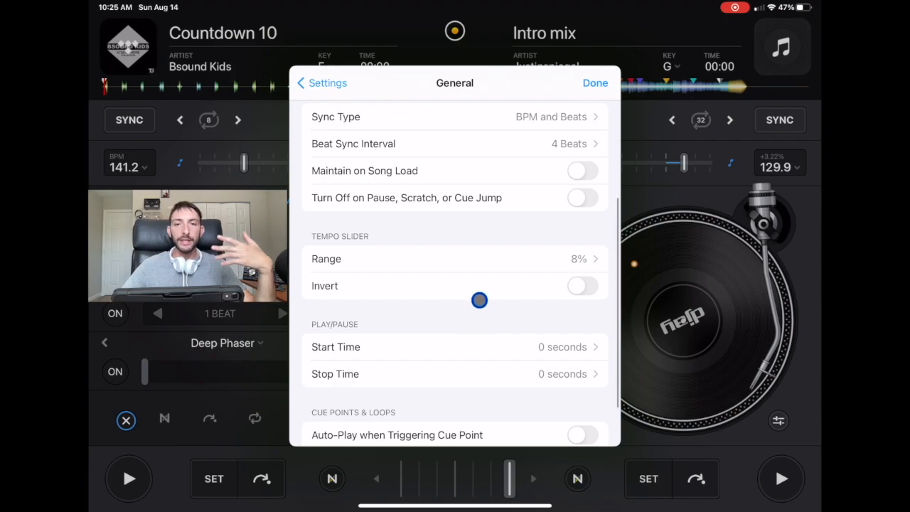
scroll("down", 3)
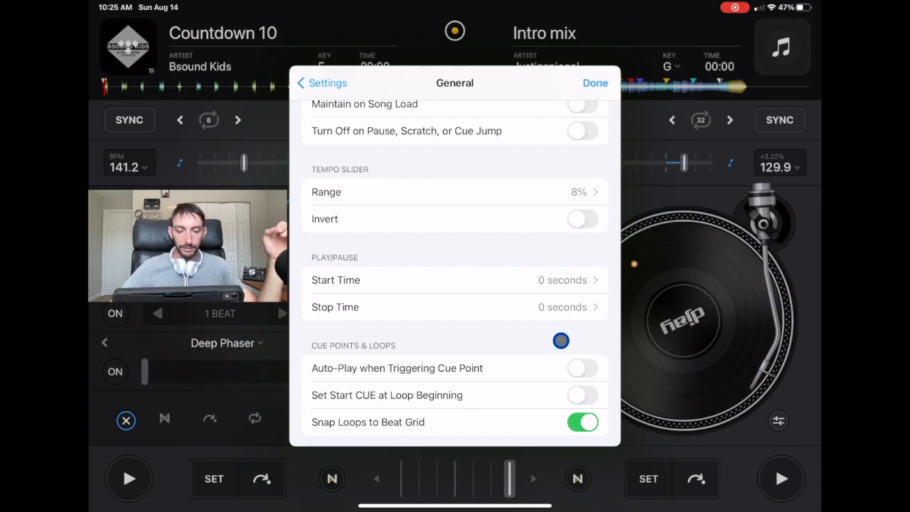
scroll("down", 3)
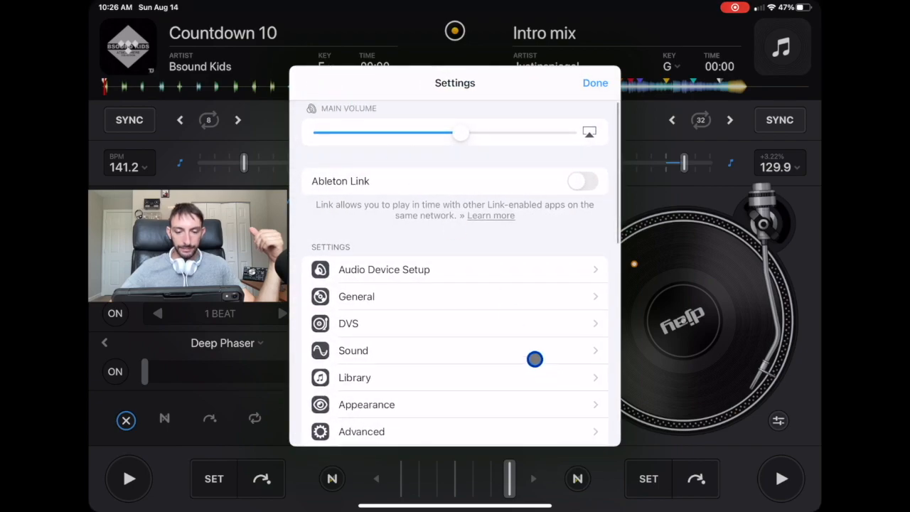
- In Sound settings, keep the EQ Type at Classic
left_click(353, 350)
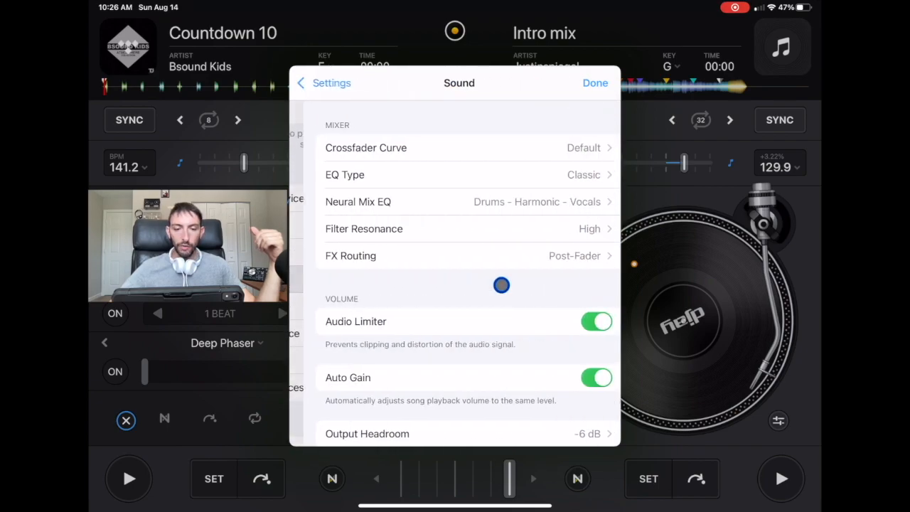
scroll("down", 3)
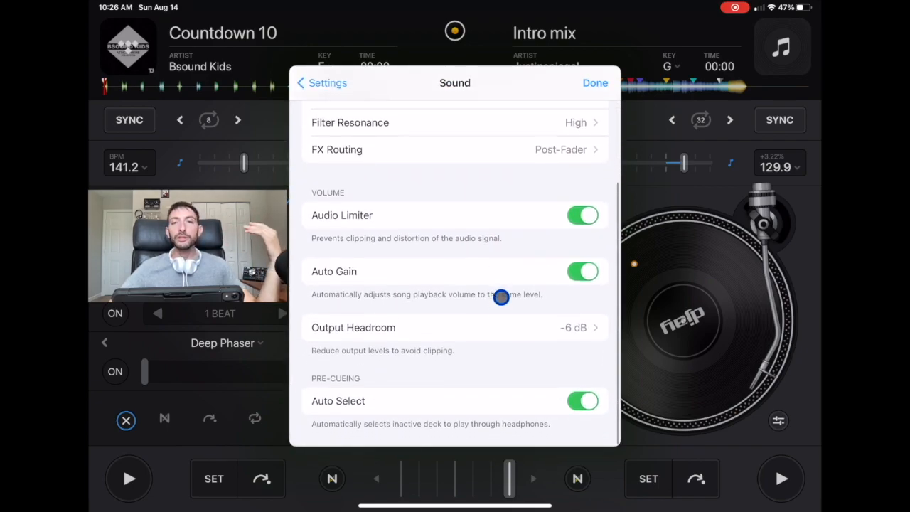
scroll("down", 3)
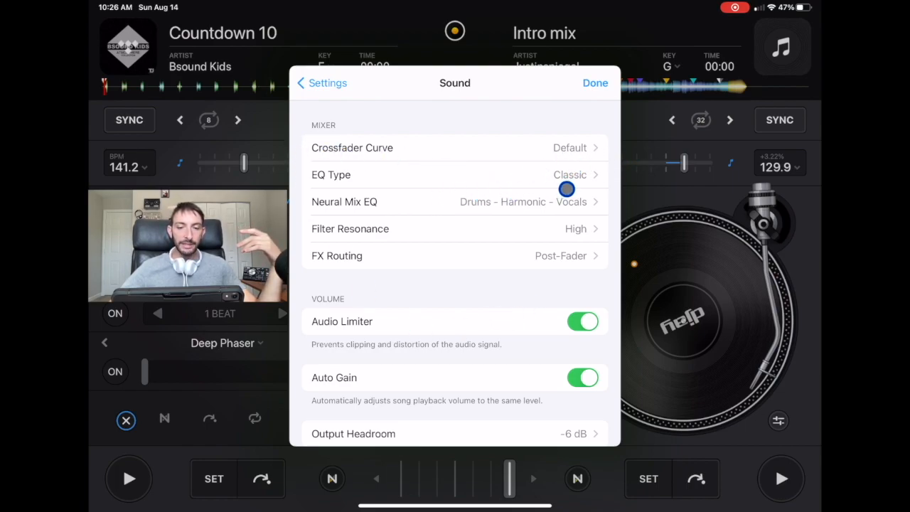
left_click(431, 175)
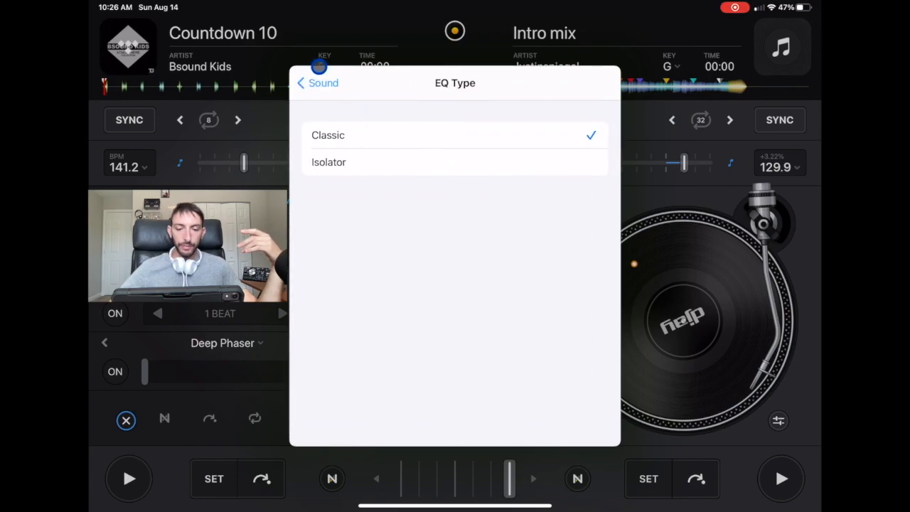
left_click(310, 83)
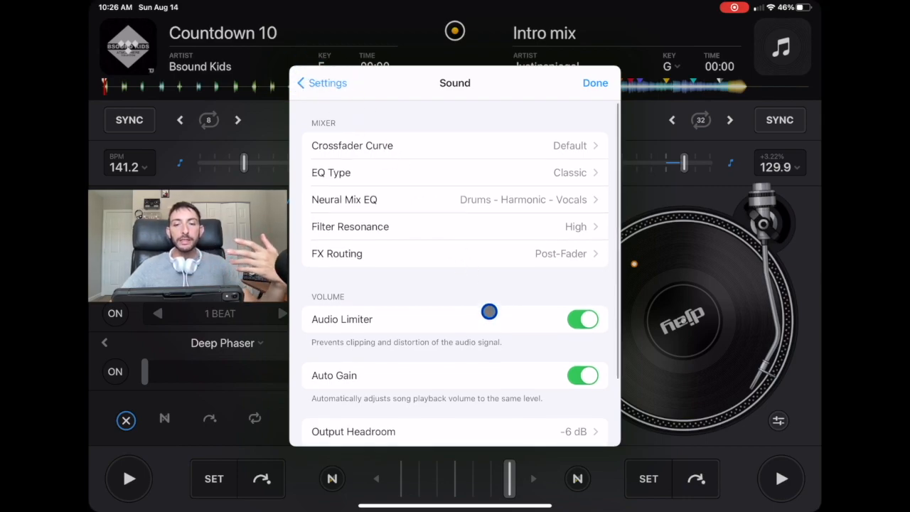
- Review the volume and pre-cueing options with audio limiter and auto gain left on
scroll("down", 3)
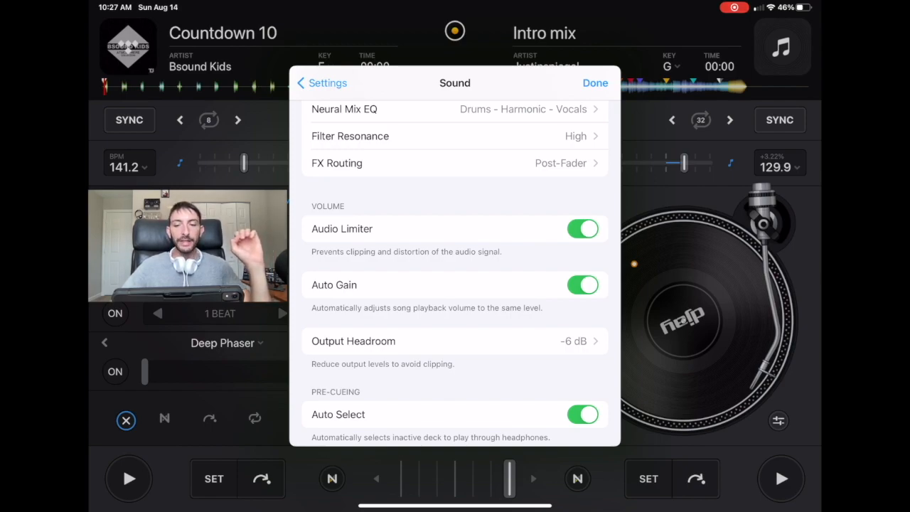
scroll("down", 3)
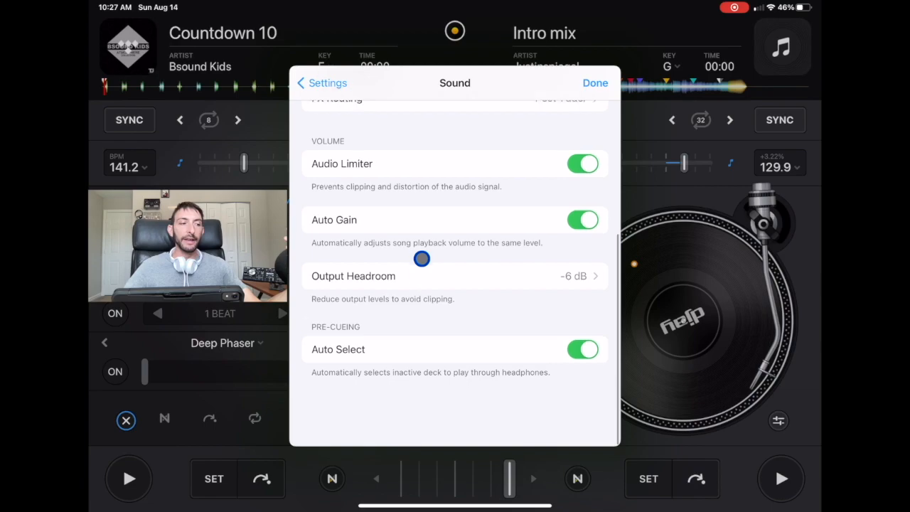
scroll("down", 3)
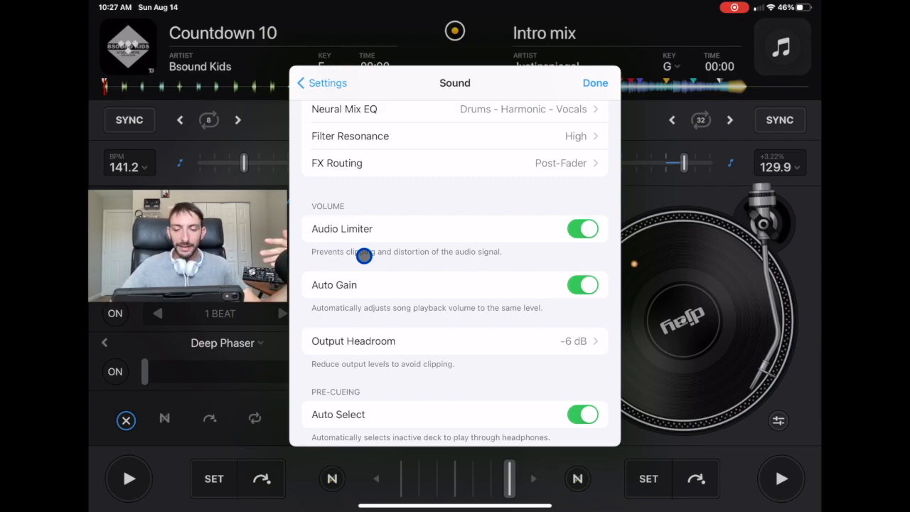
mouse_move(653, 255)
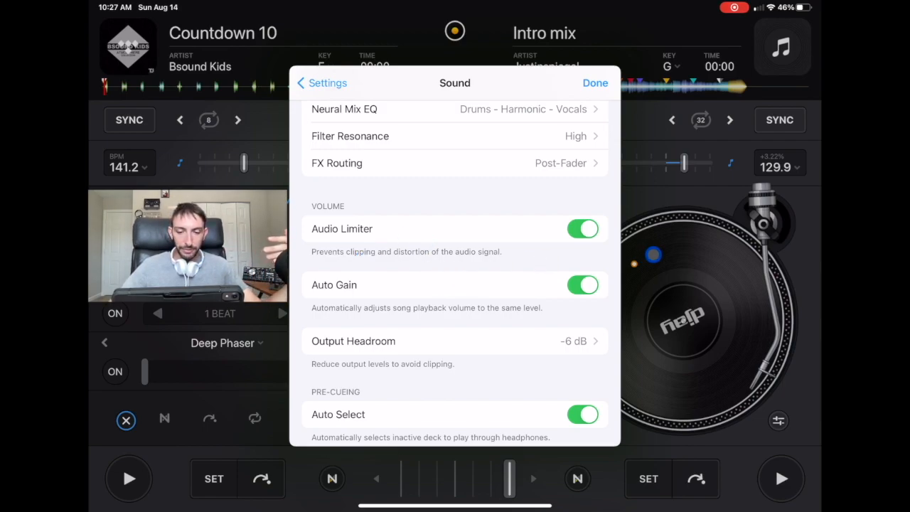
- Leave the settings for the decks, then reopen settings from the start screen on the Library page
left_click(595, 83)
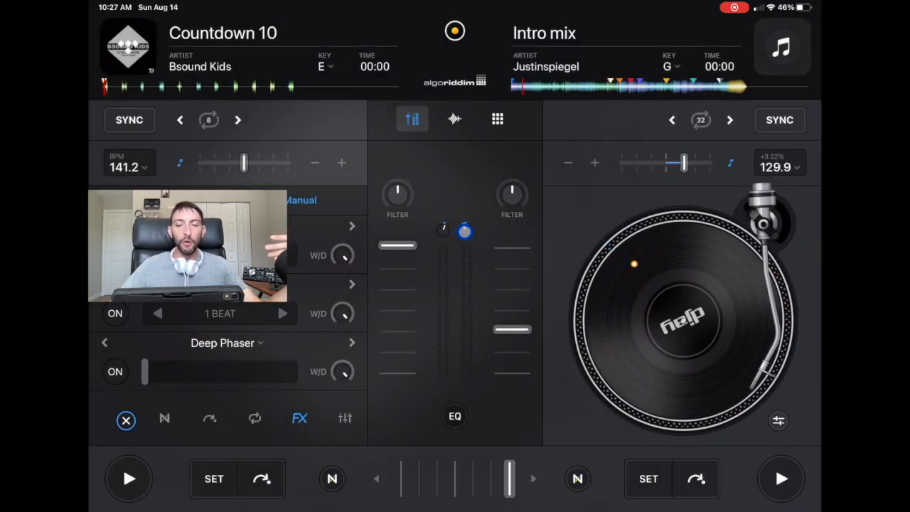
left_click(455, 31)
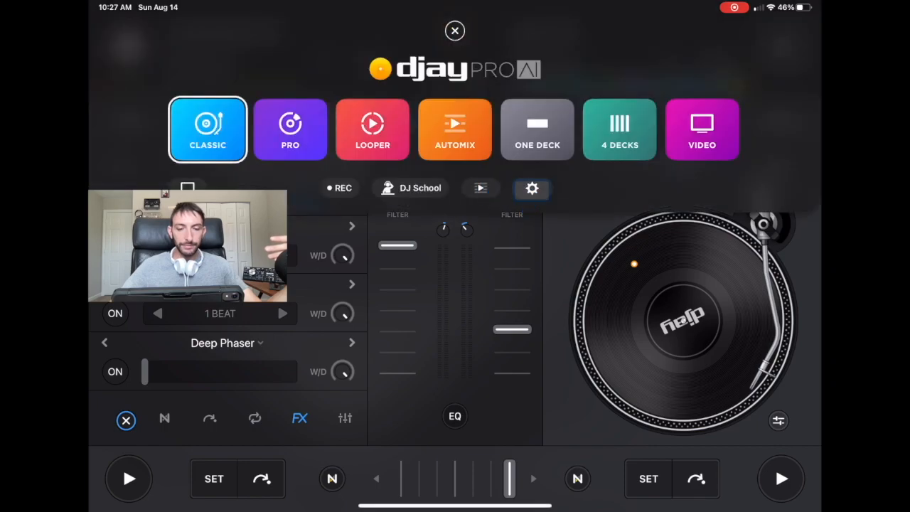
left_click(532, 188)
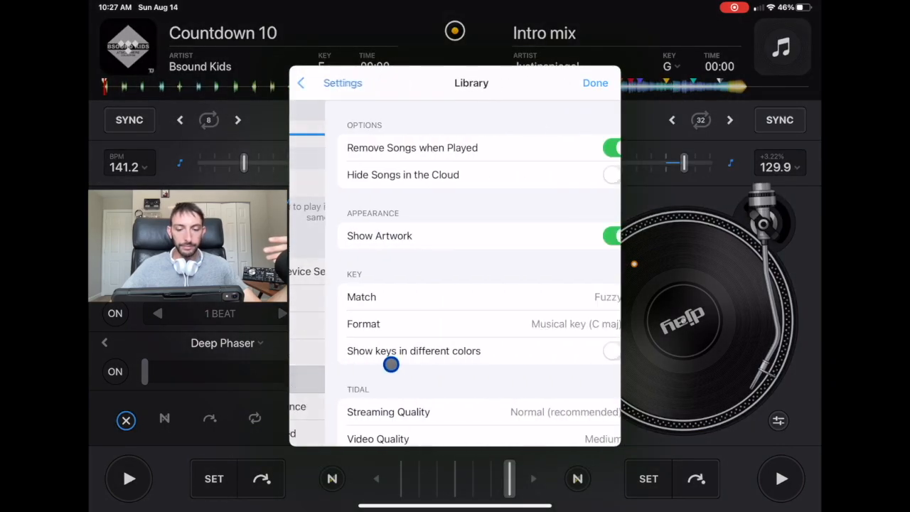
- Browse the Library settings through Options, Appearance, Key and TIDAL quality, then go back to the settings list
left_click(322, 82)
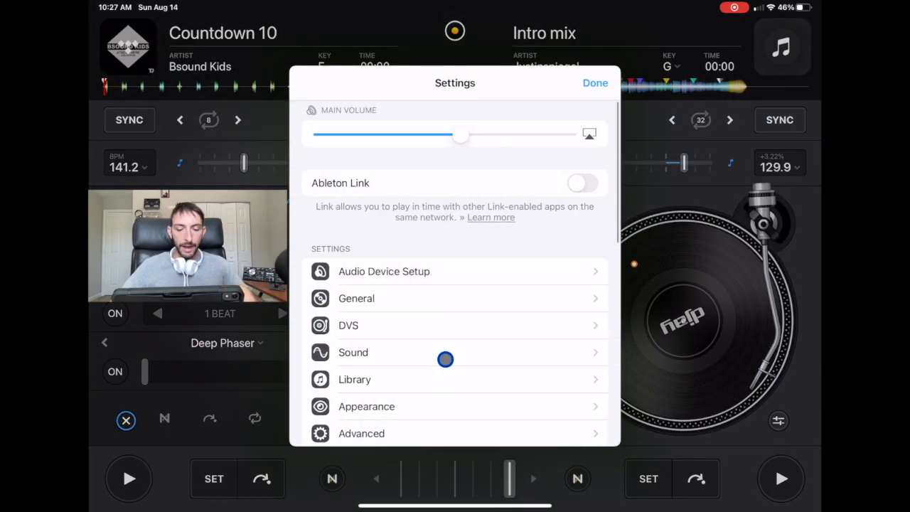
left_click(353, 353)
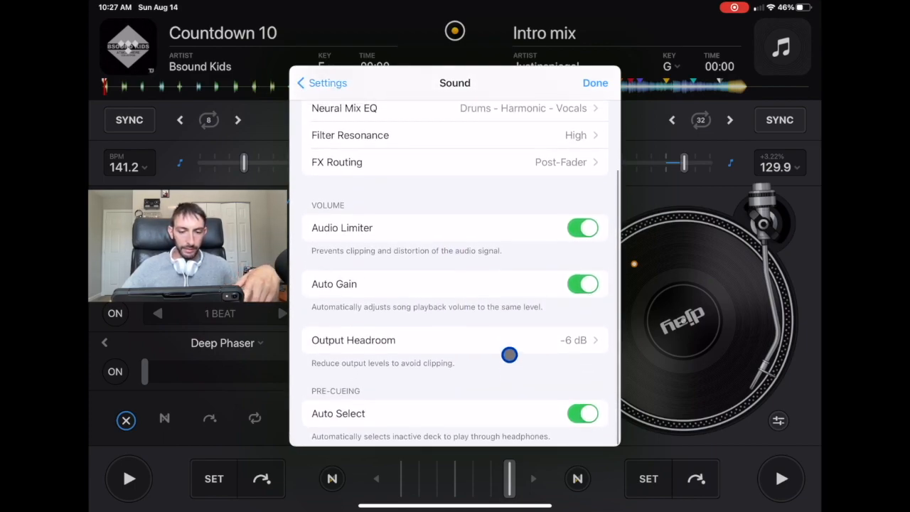
left_click(323, 82)
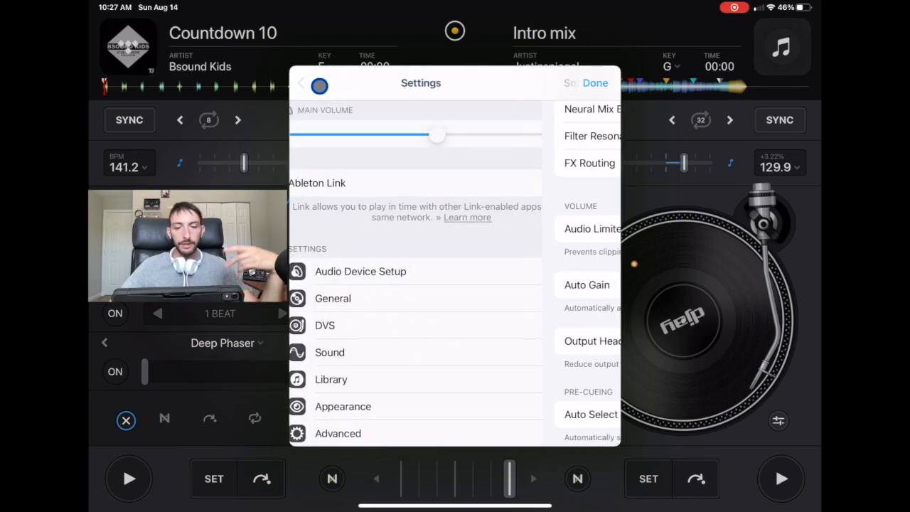
left_click(330, 378)
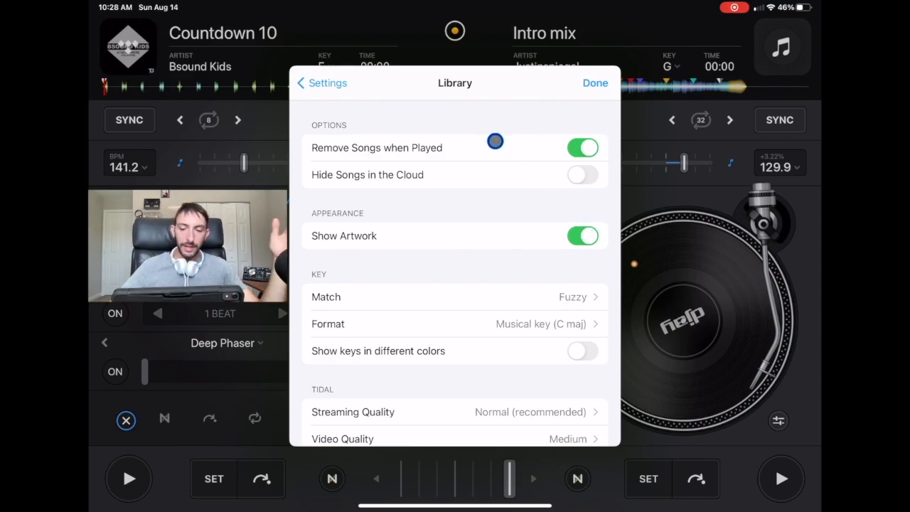
scroll("down", 3)
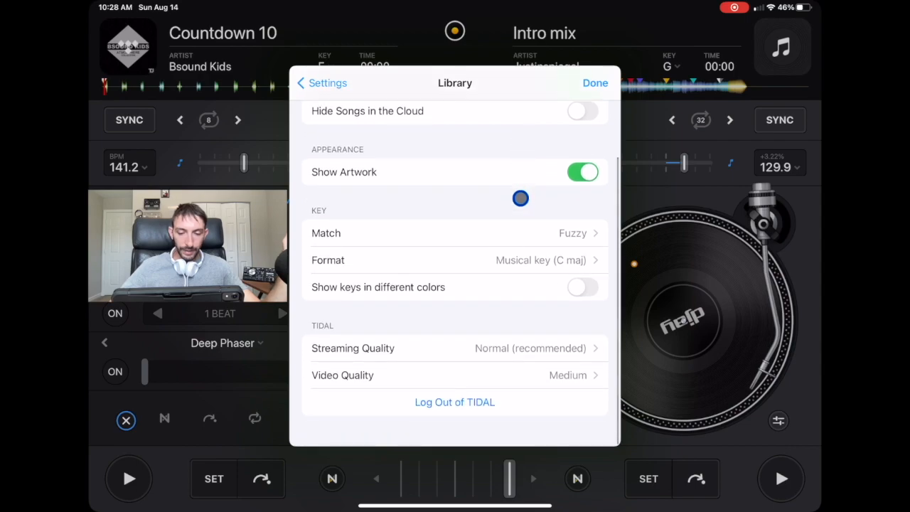
scroll("down", 3)
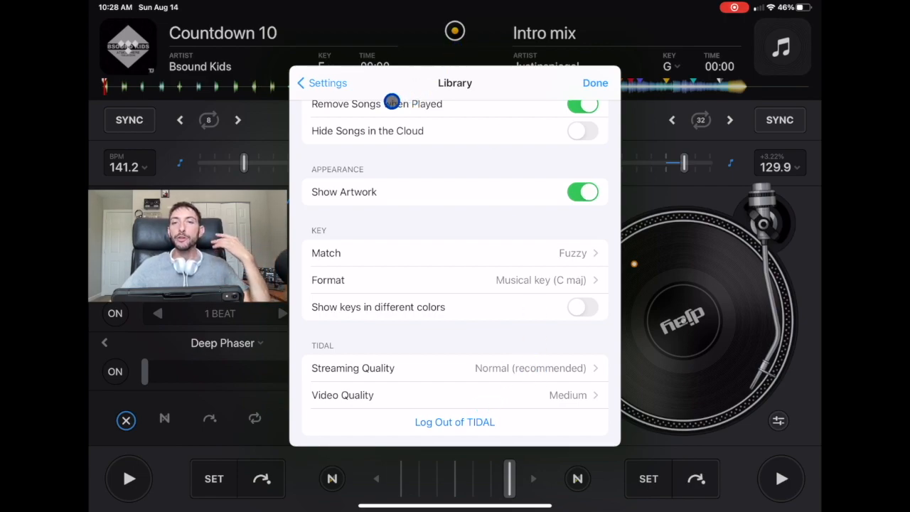
left_click(322, 82)
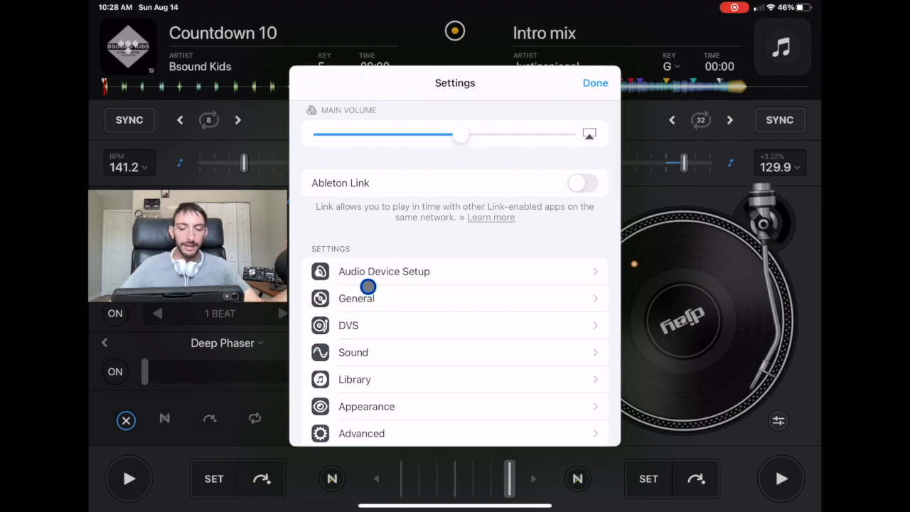
- View the Appearance settings, then leave Settings for the start screen with layout modes
scroll("down", 3)
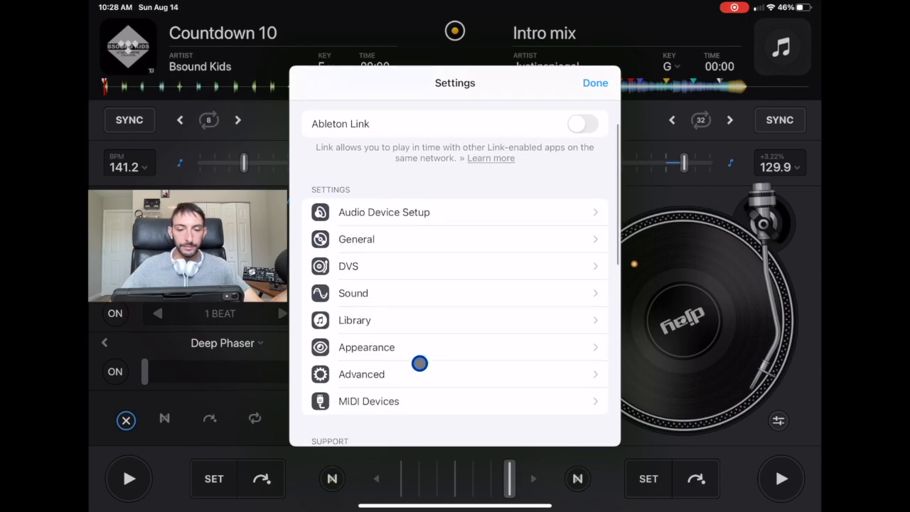
left_click(367, 347)
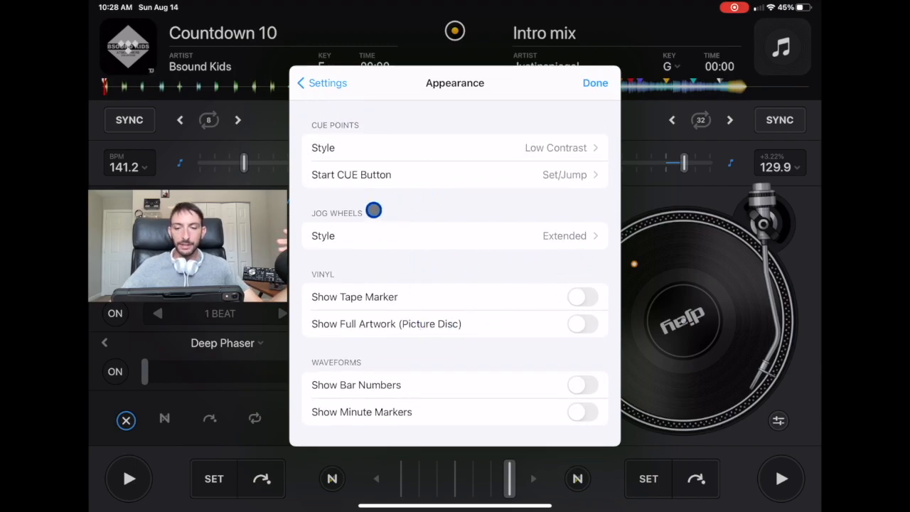
left_click(455, 236)
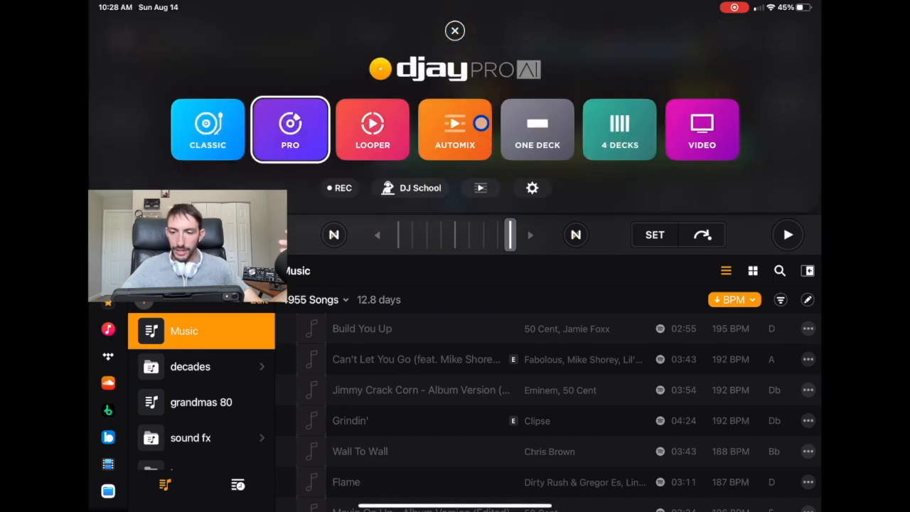
- Choose the Pro layout and keep dark mode on in the waveform options
left_click(290, 128)
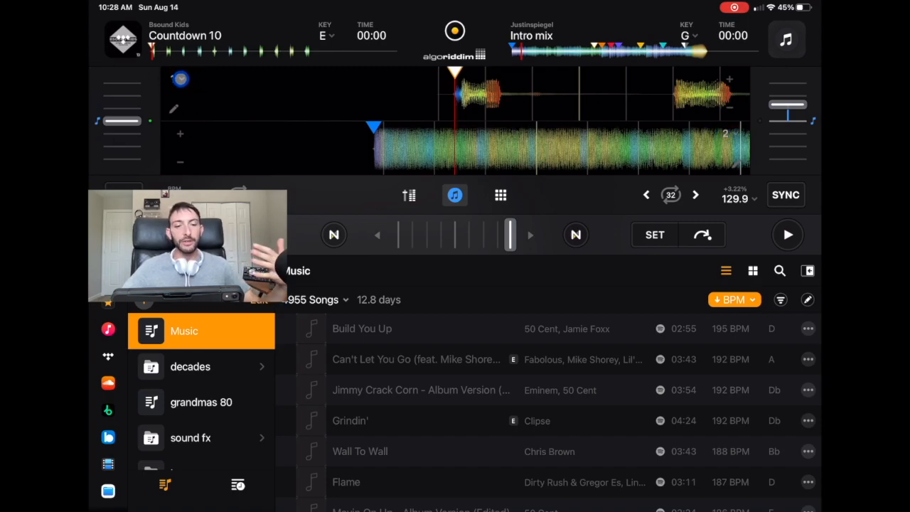
left_click(179, 78)
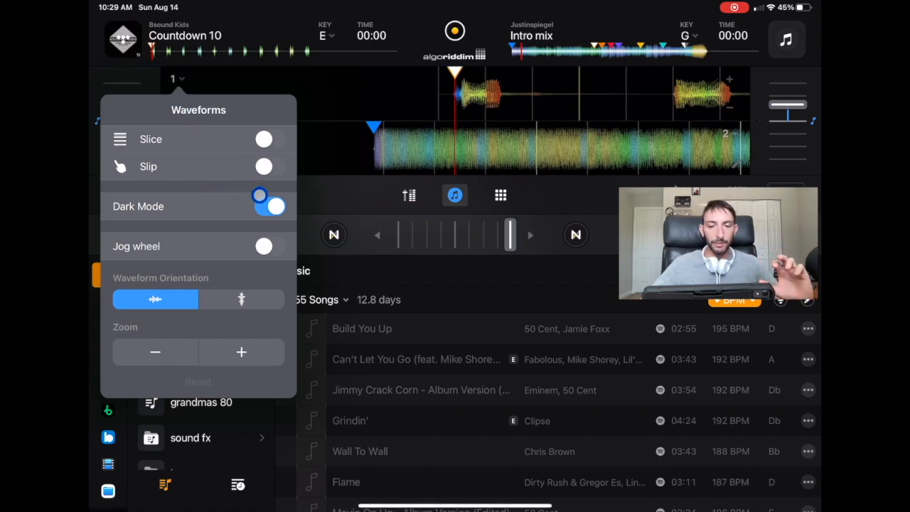
left_click(270, 205)
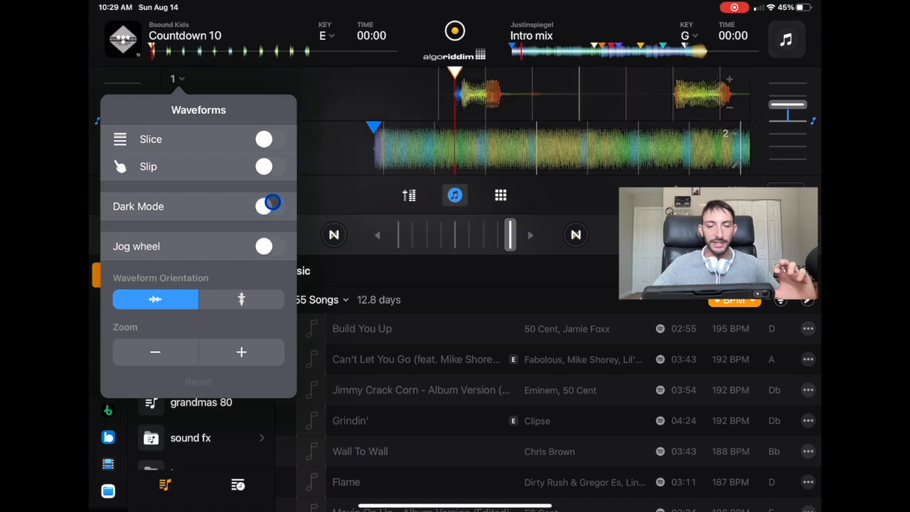
left_click(265, 206)
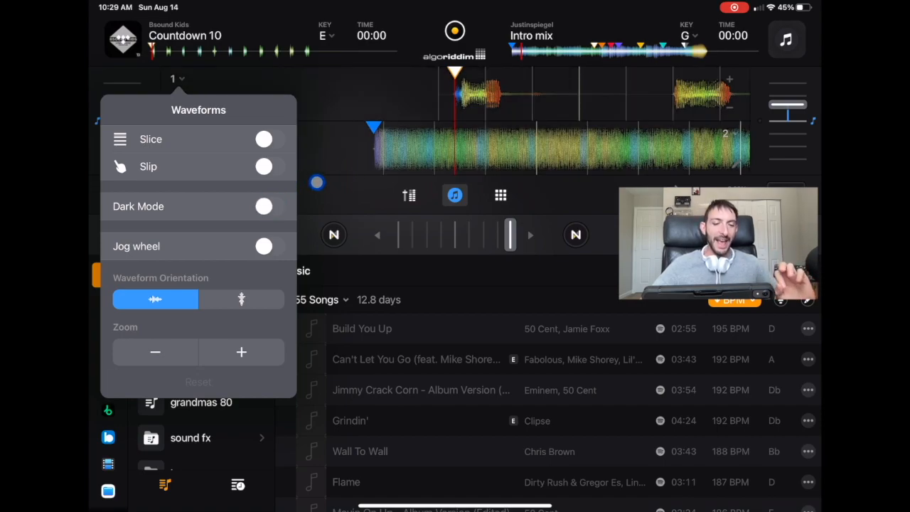
left_click(265, 207)
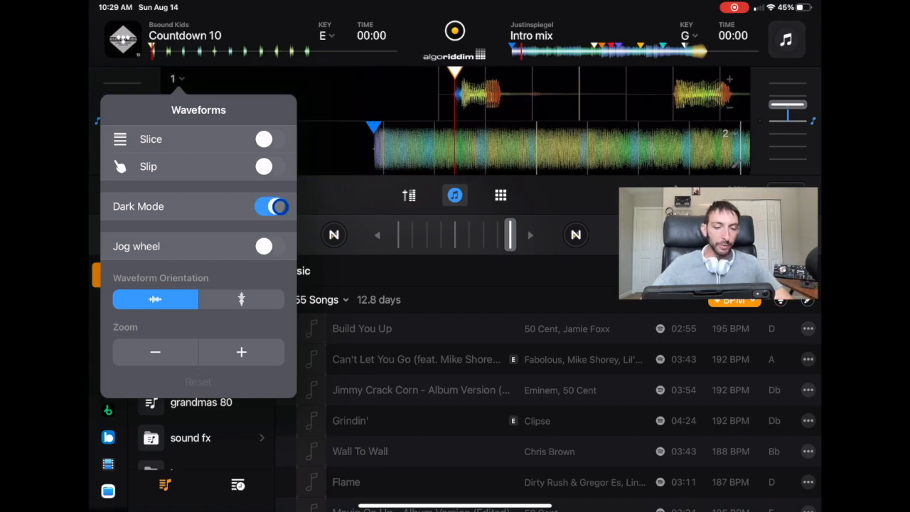
- Show jog wheels on the decks and keep the waveform orientation horizontal
left_click(263, 247)
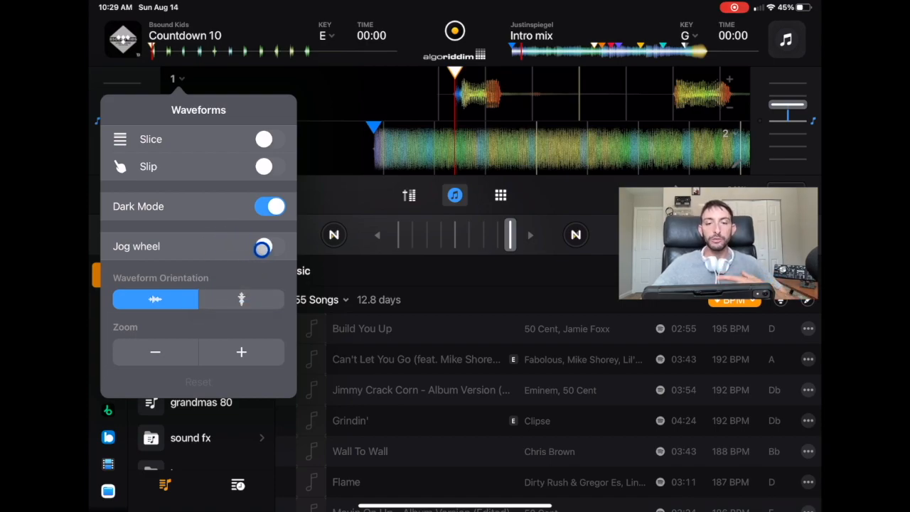
left_click(271, 246)
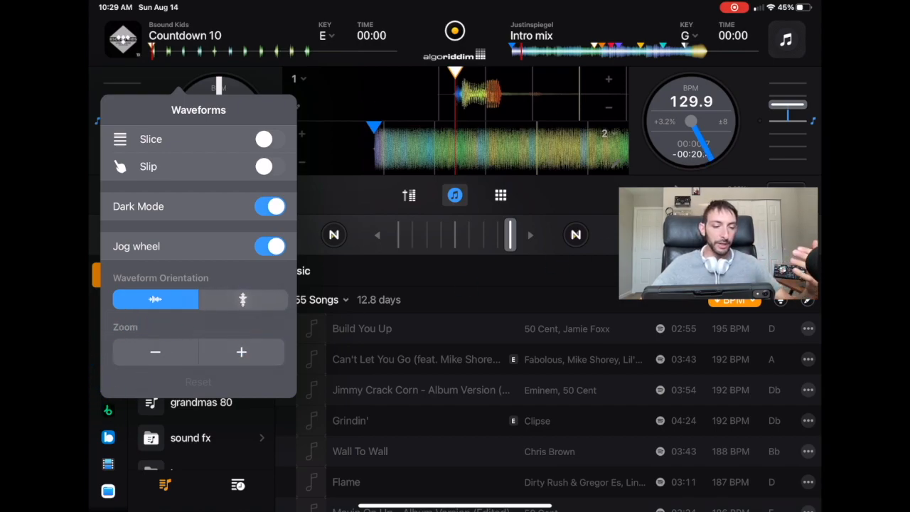
left_click(242, 299)
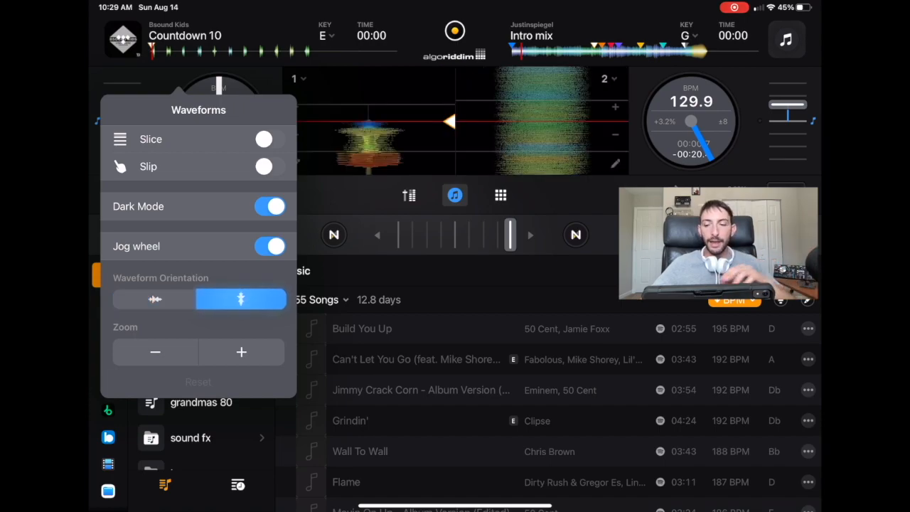
left_click(155, 298)
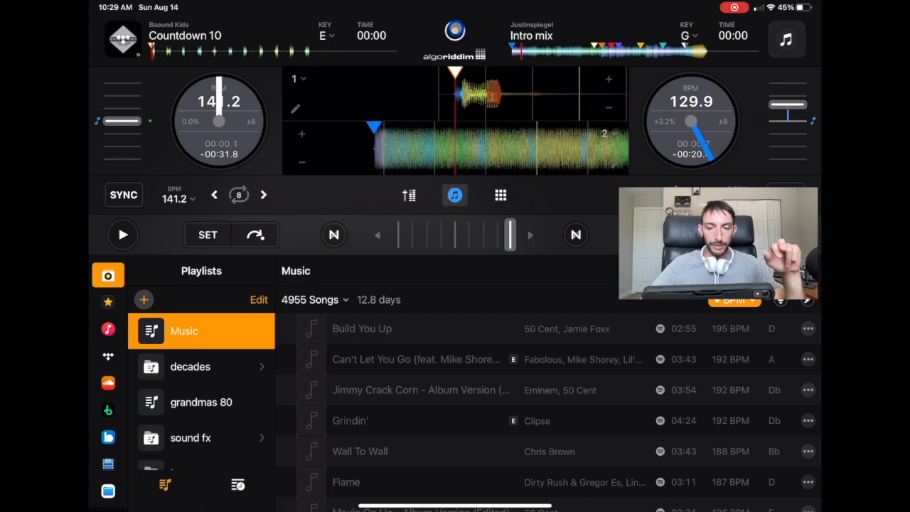
- Set the jog wheel style to Extended in Appearance, then go back to the settings list
left_click(455, 36)
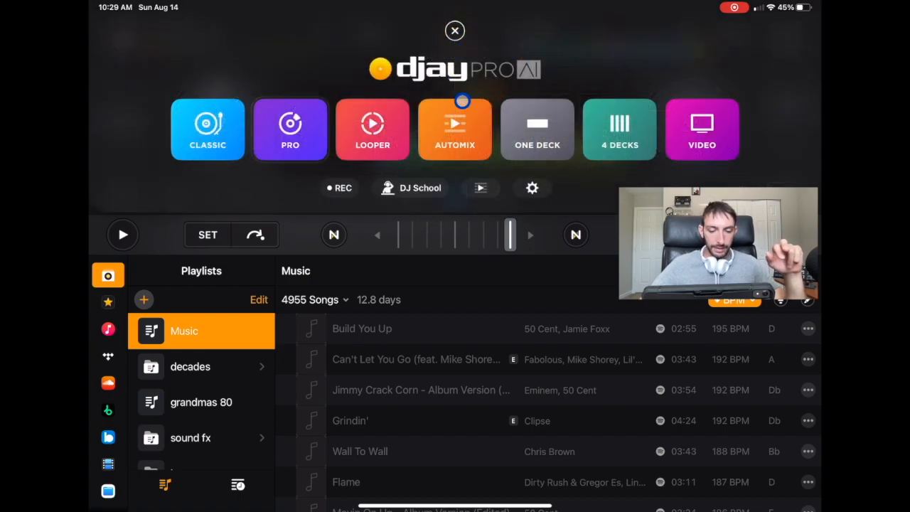
left_click(532, 188)
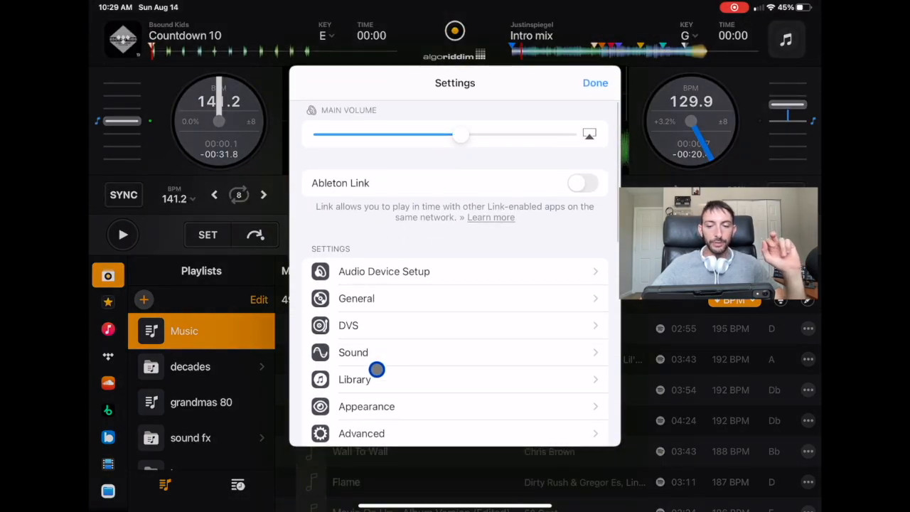
left_click(367, 407)
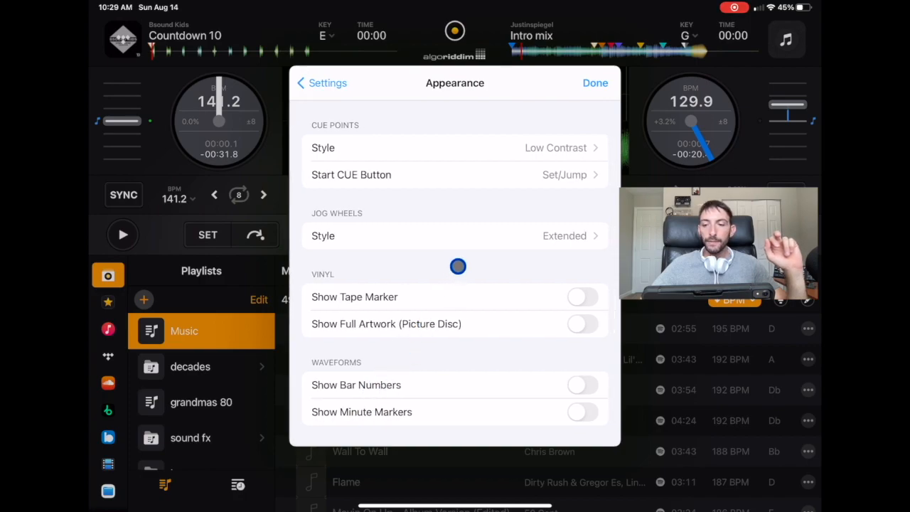
left_click(456, 237)
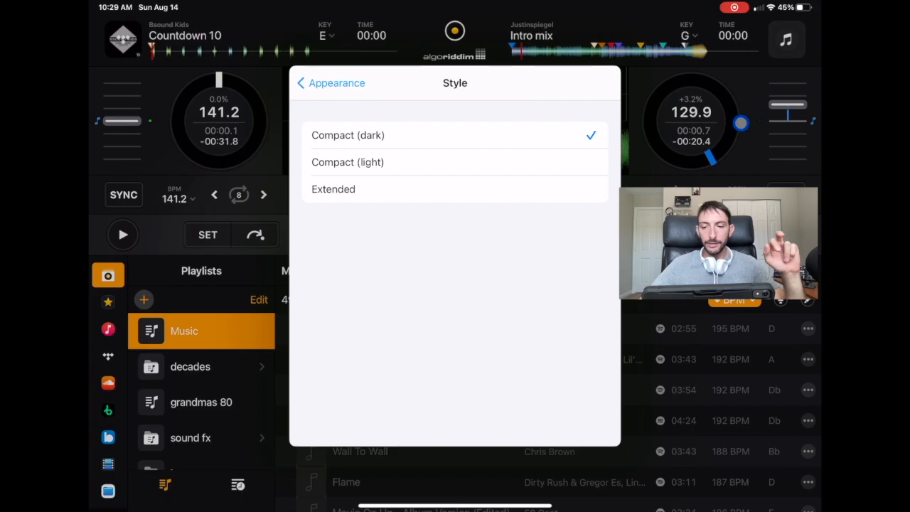
left_click(347, 162)
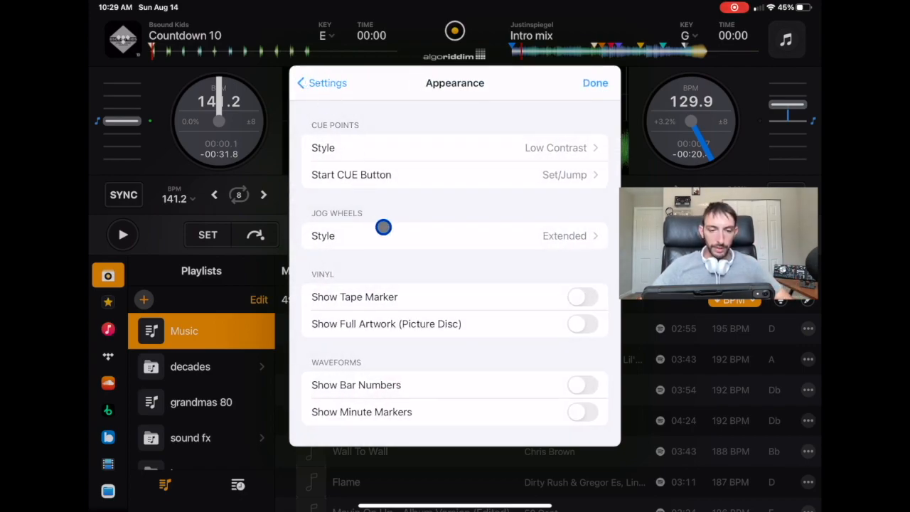
mouse_move(541, 370)
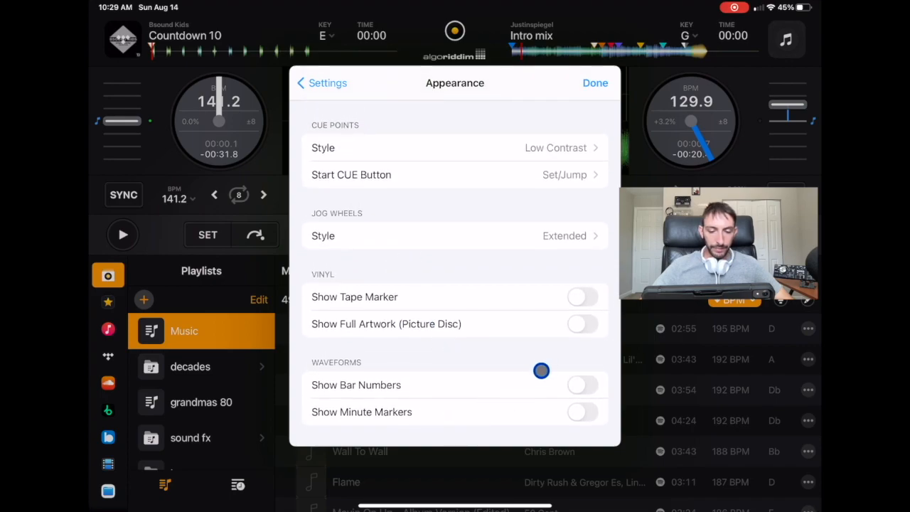
left_click(321, 83)
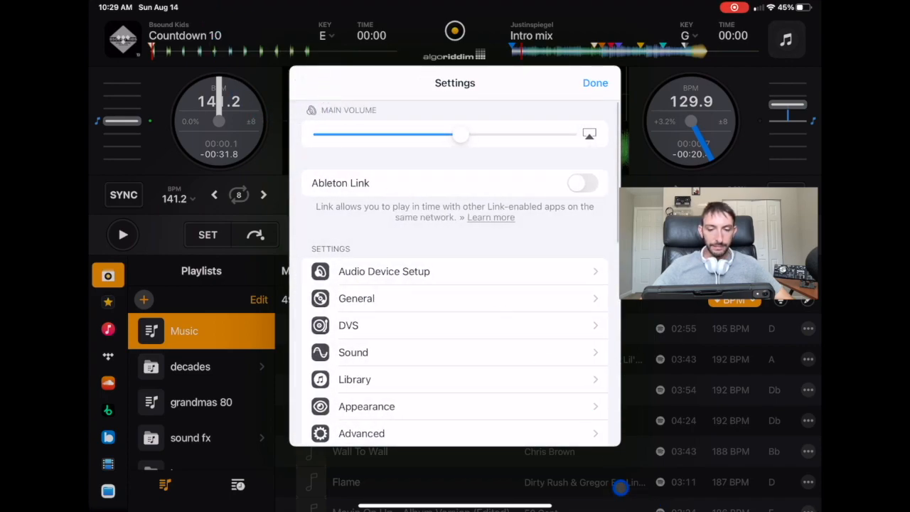
scroll("down", 3)
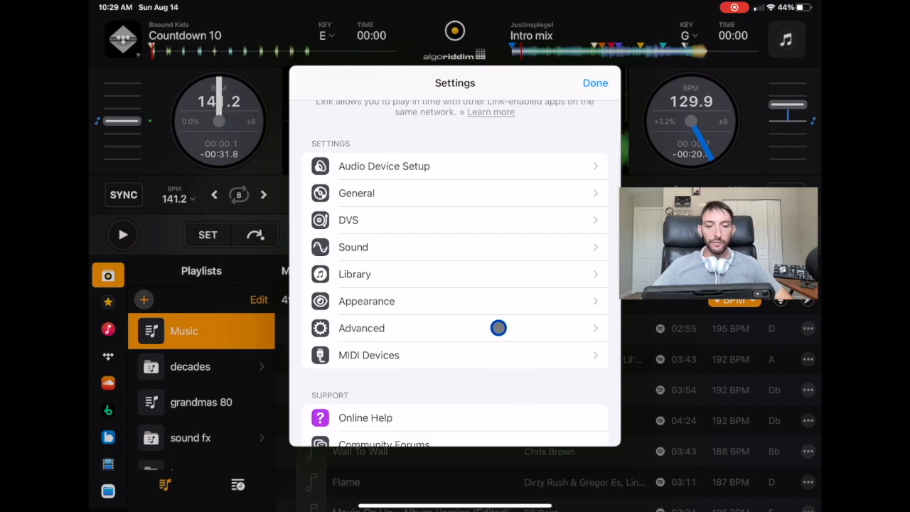
left_click(361, 327)
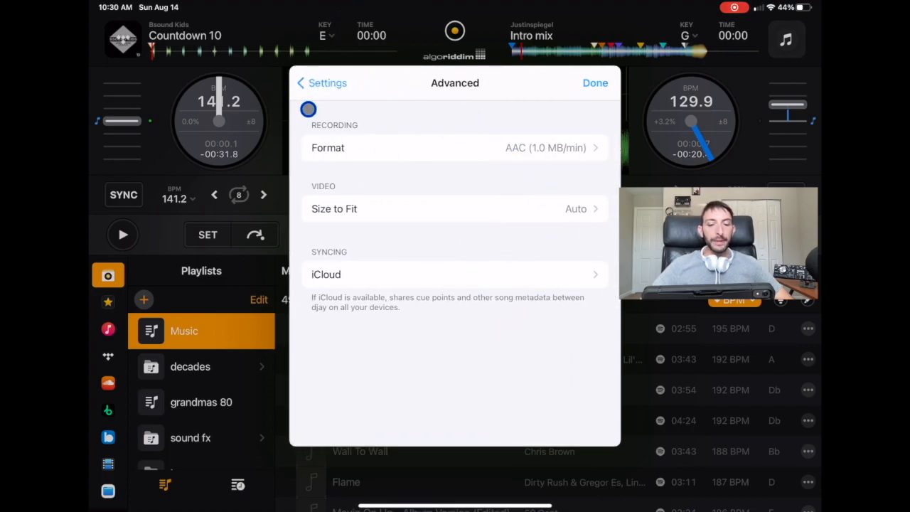
left_click(322, 83)
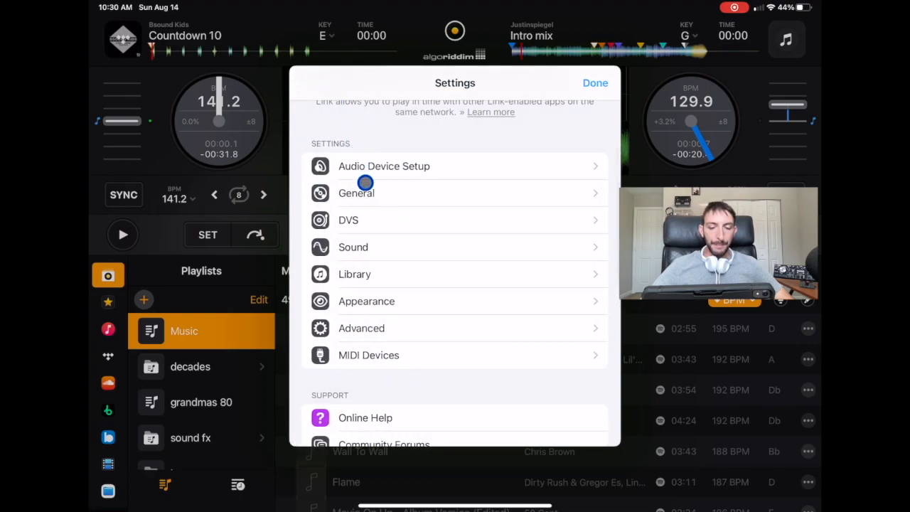
scroll("down", 3)
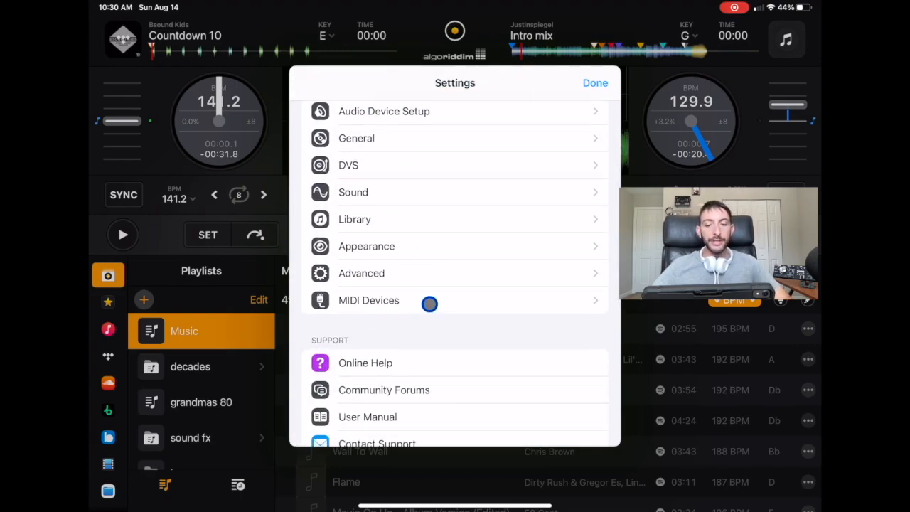
- Check crossfader cutting mode in MIDI Devices, view the DJ2GO2 Touch mapping, and close Settings
left_click(368, 301)
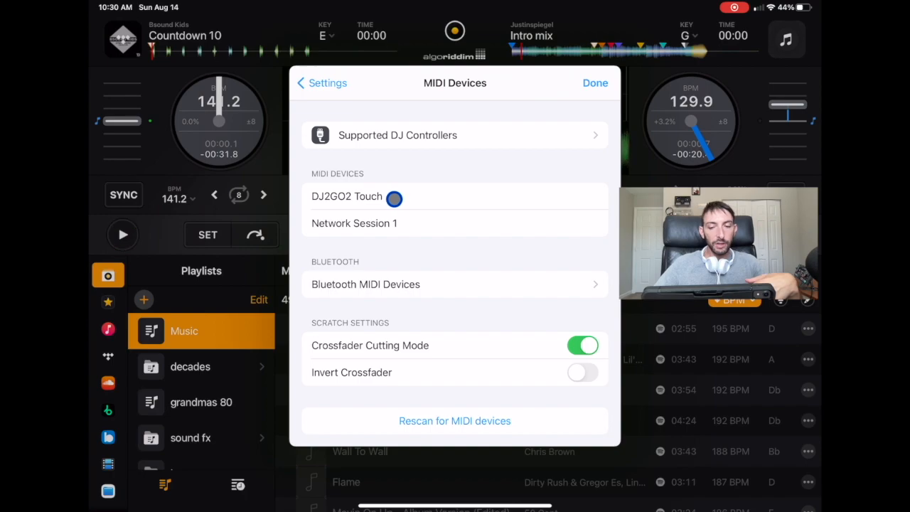
left_click(347, 196)
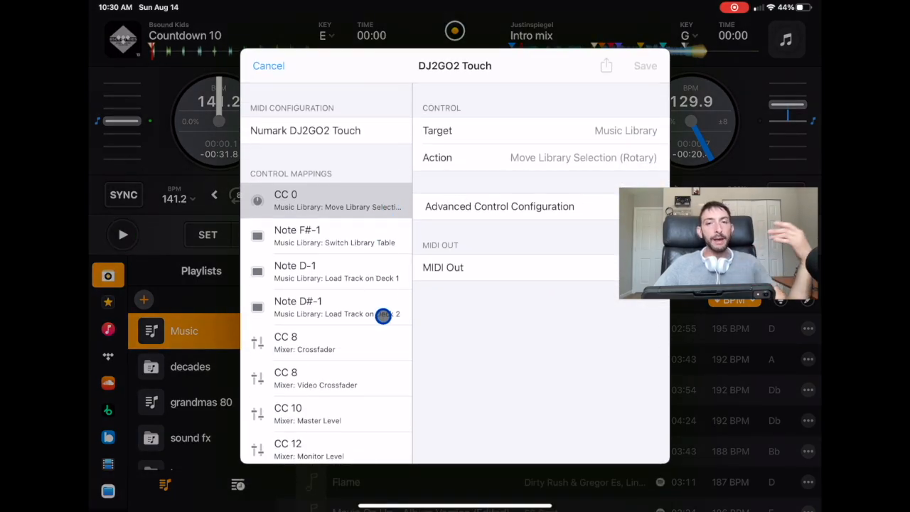
scroll("down", 3)
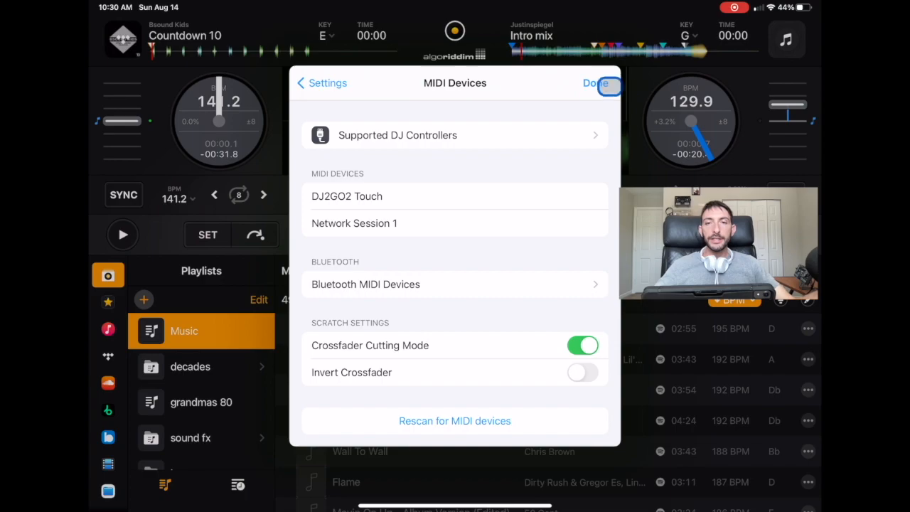
left_click(595, 83)
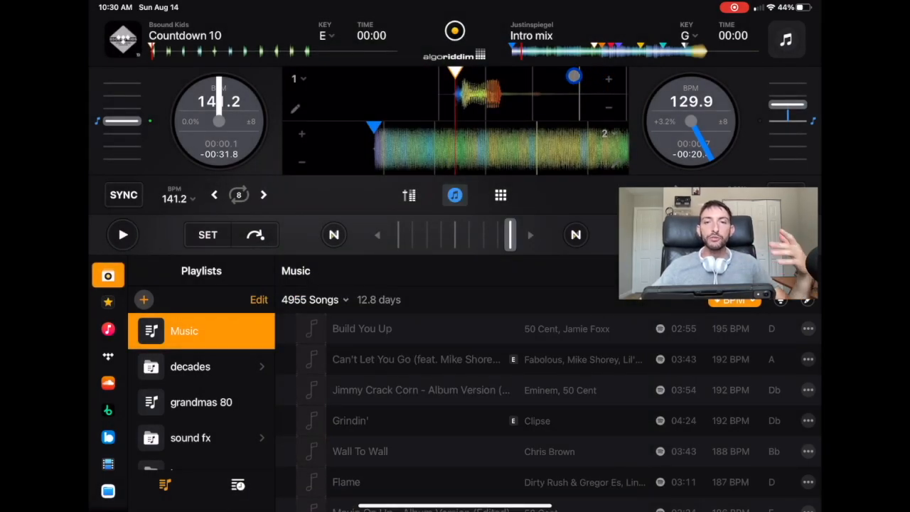